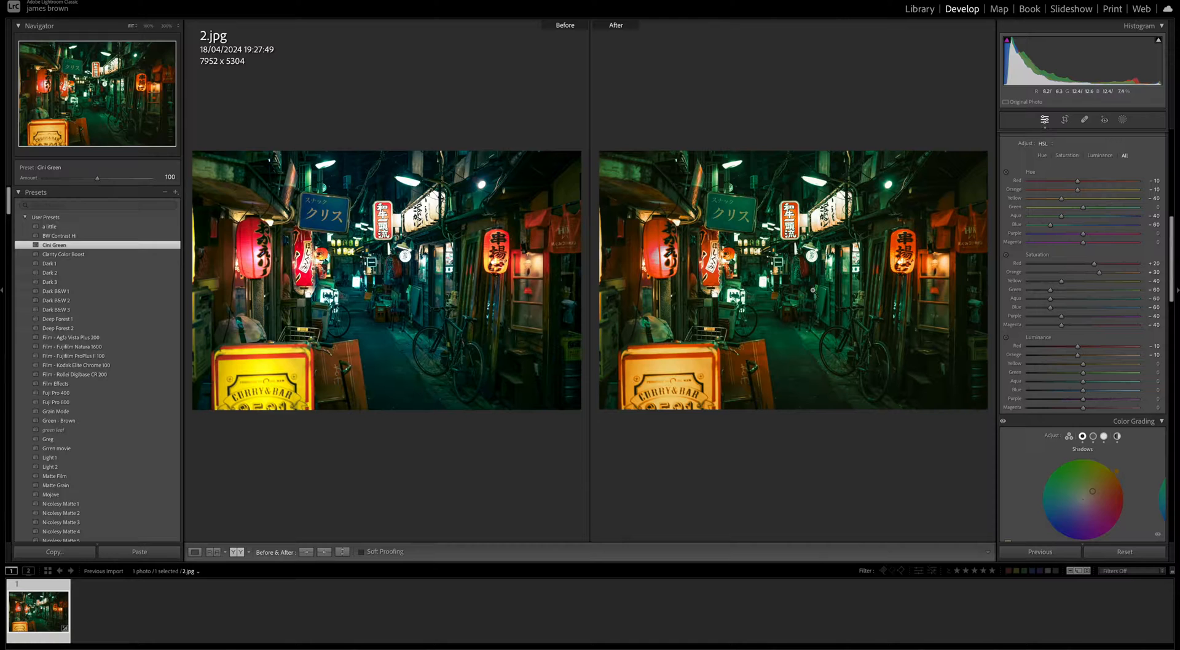
# Step: Switch to Loupe view to show the Cini Green graded alley photo alone
pyautogui.click(194, 552)
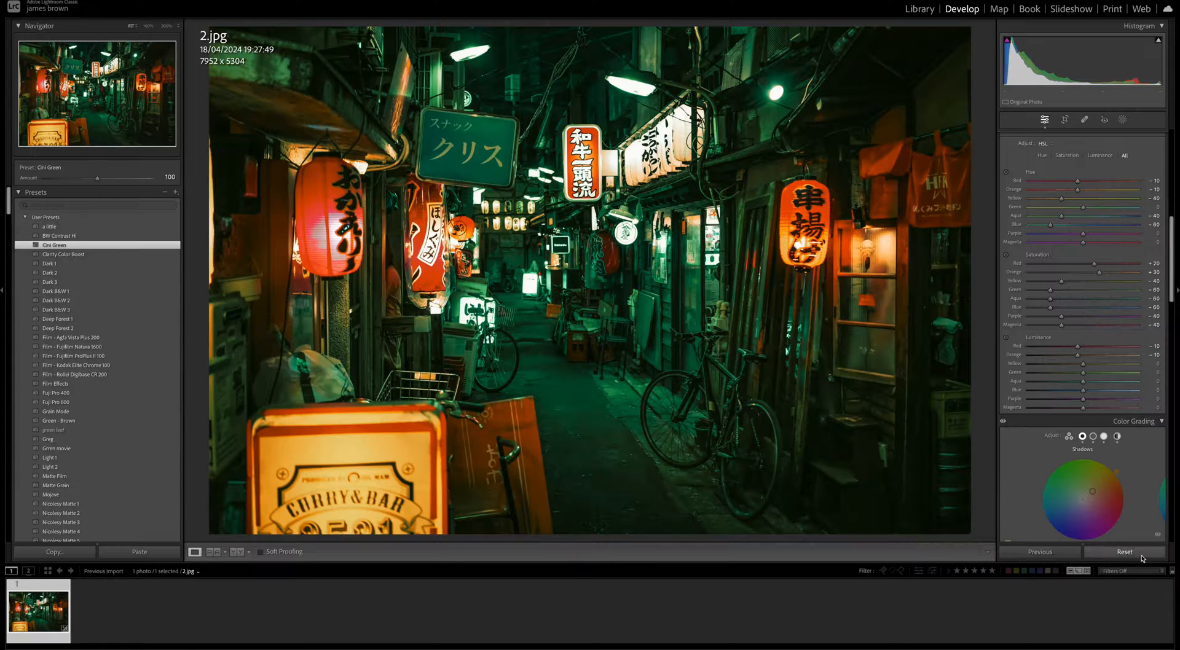
# Step: Reset all previous edits and apply the Artistic 03 colour profile
pyautogui.click(1124, 552)
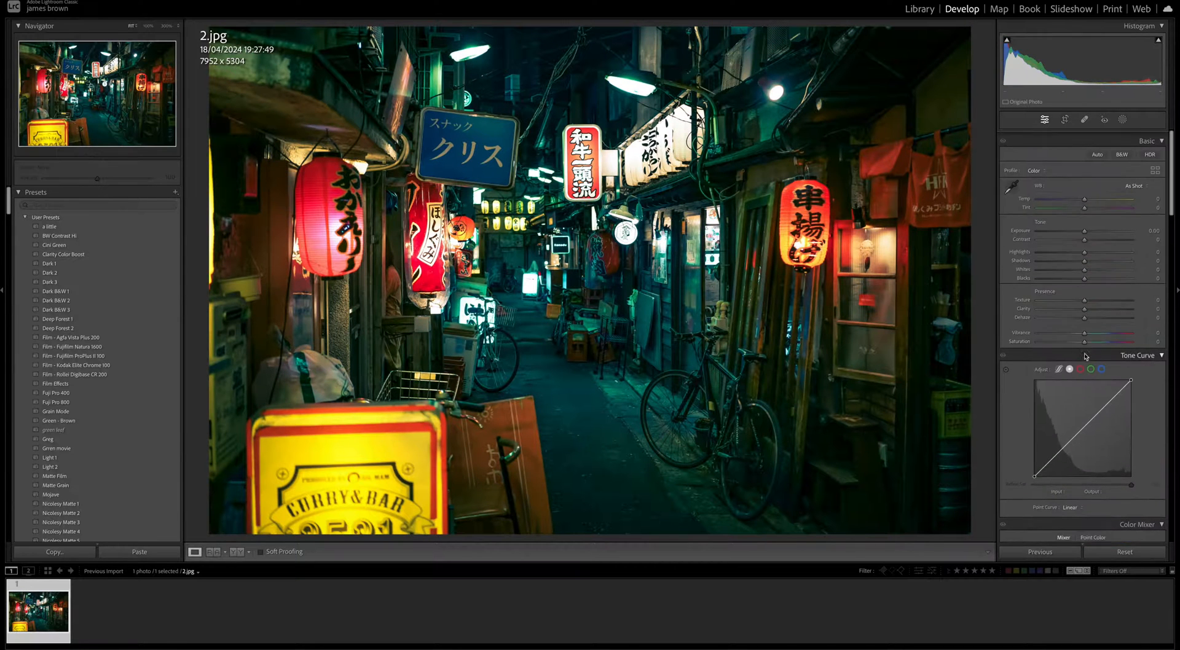
pyautogui.moveTo(1084, 436); pyautogui.dragTo(1078, 423)
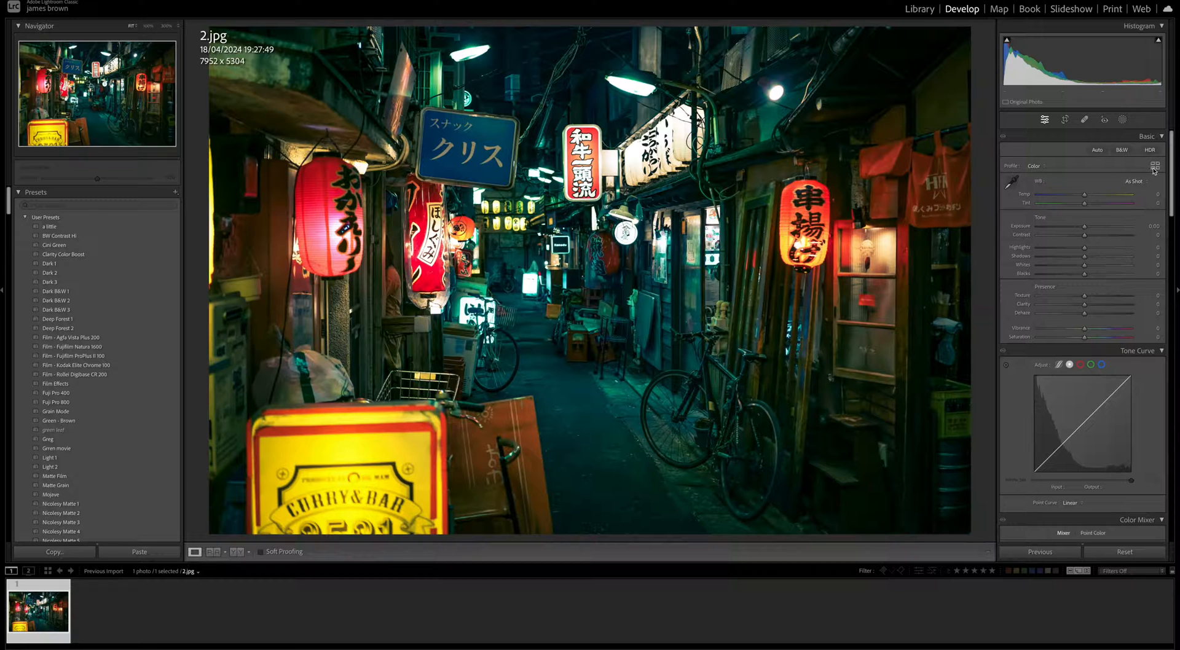
pyautogui.click(1155, 165)
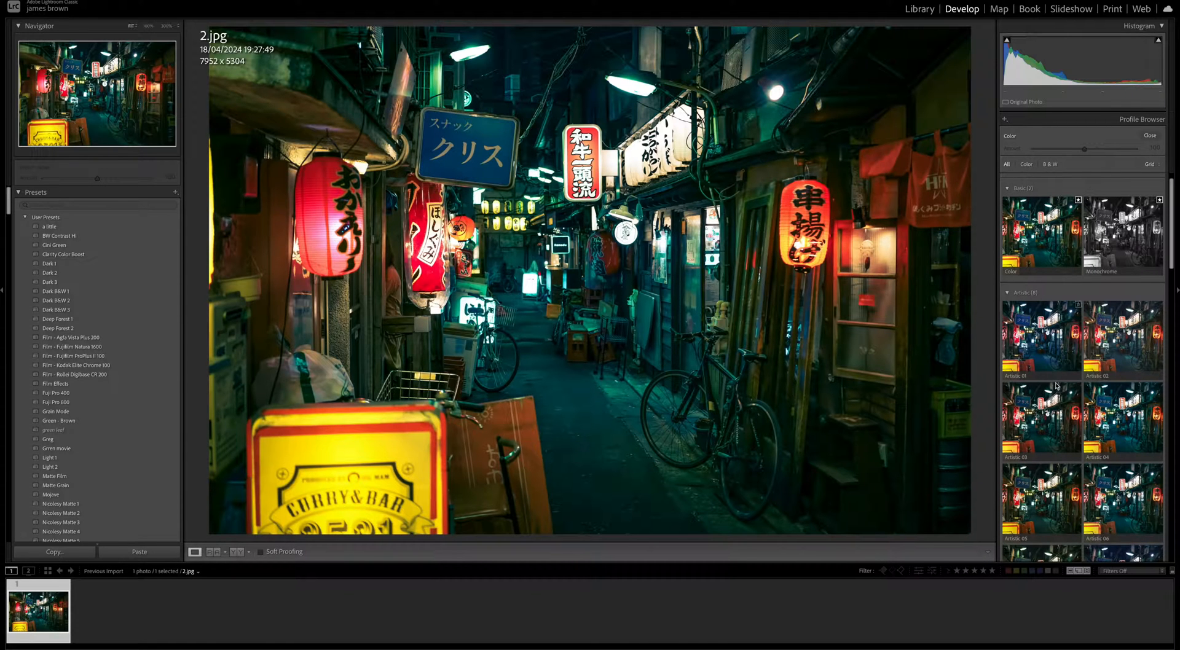
pyautogui.click(1041, 418)
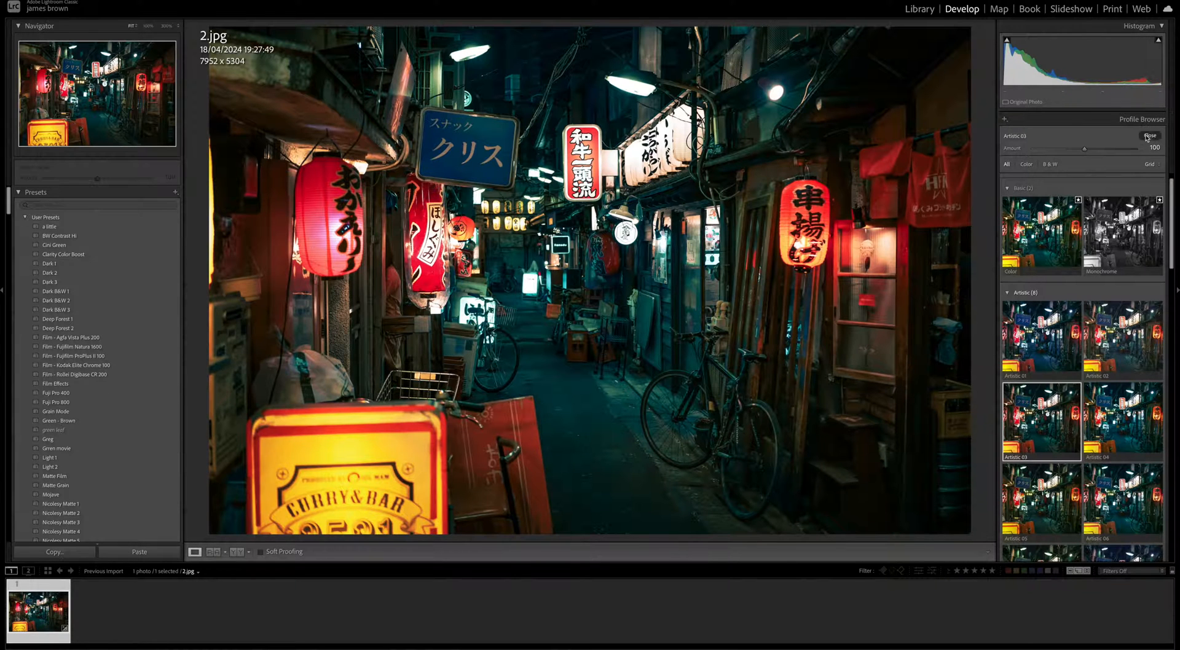
pyautogui.click(1150, 136)
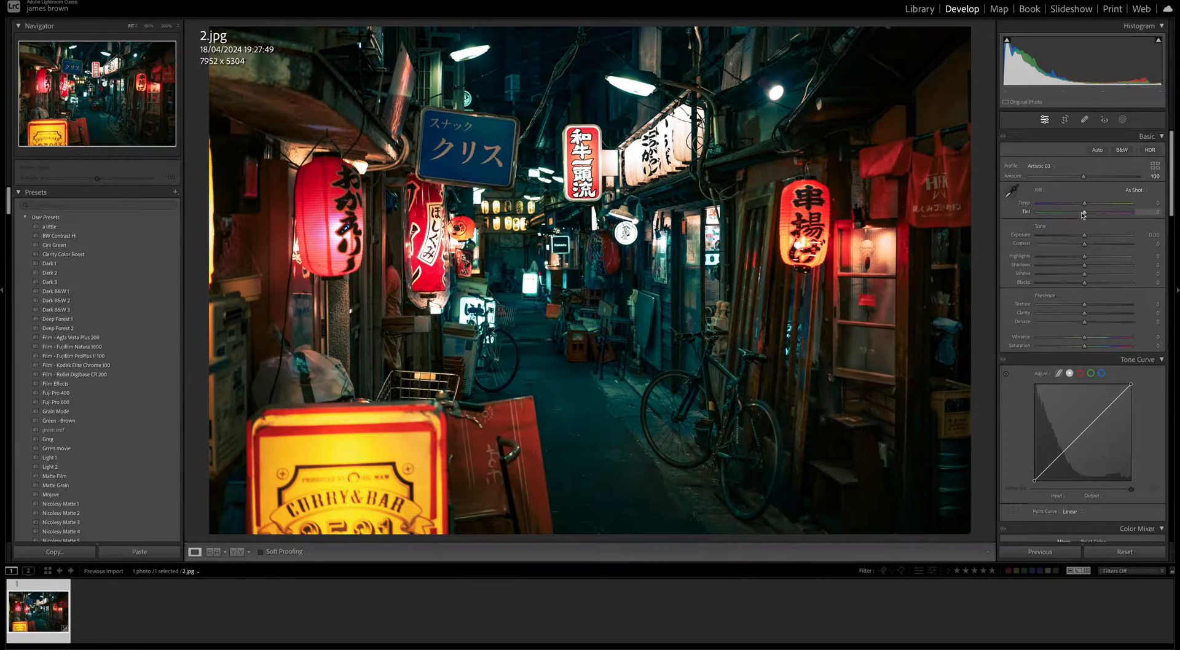
# Step: Set Tint to +30 toward magenta and Contrast to +30
pyautogui.moveTo(1084, 213); pyautogui.dragTo(1093, 213)
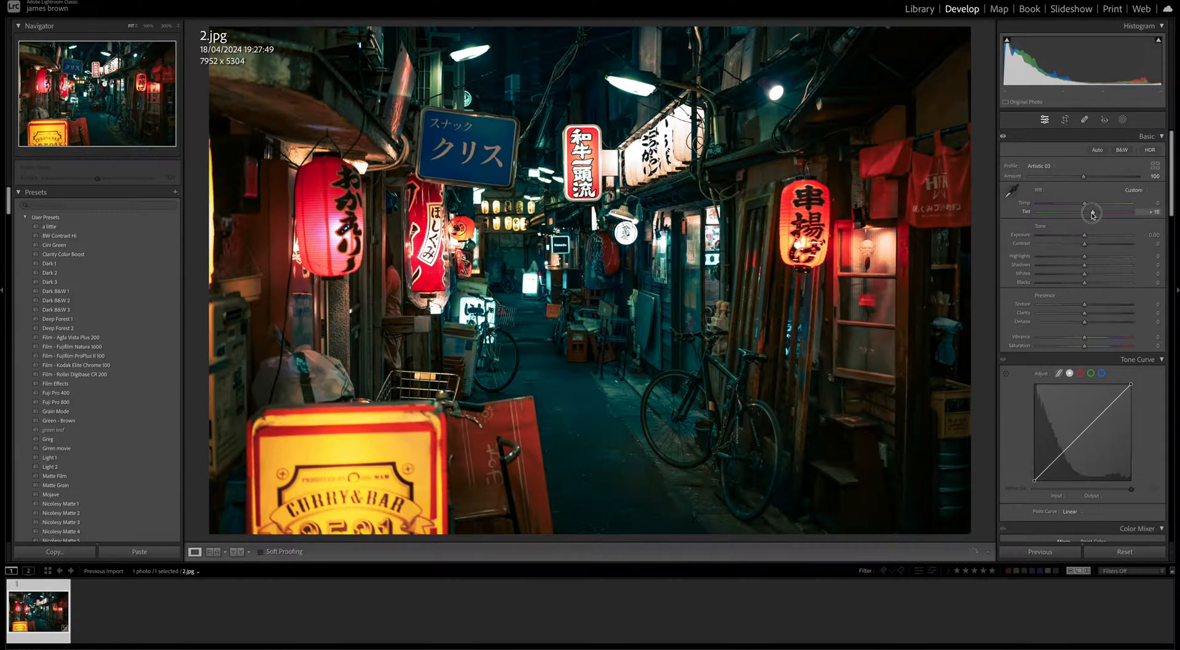
pyautogui.moveTo(1092, 212); pyautogui.dragTo(1098, 212)
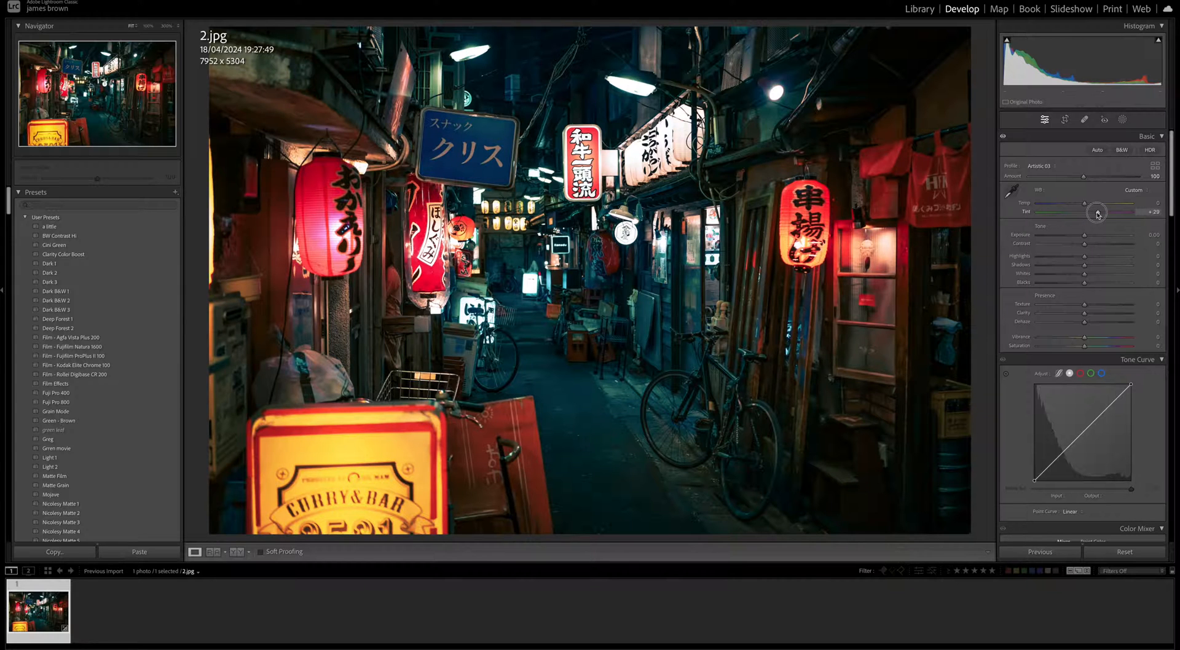
pyautogui.moveTo(1096, 212); pyautogui.dragTo(1098, 212)
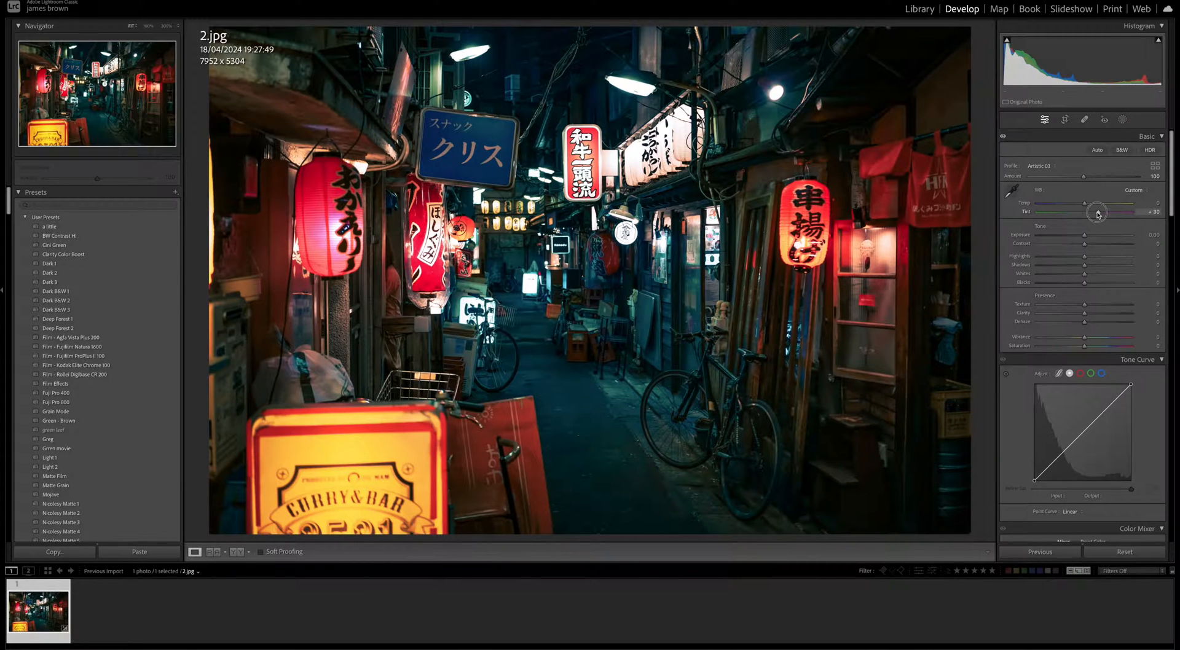
pyautogui.moveTo(1085, 244); pyautogui.dragTo(1091, 244)
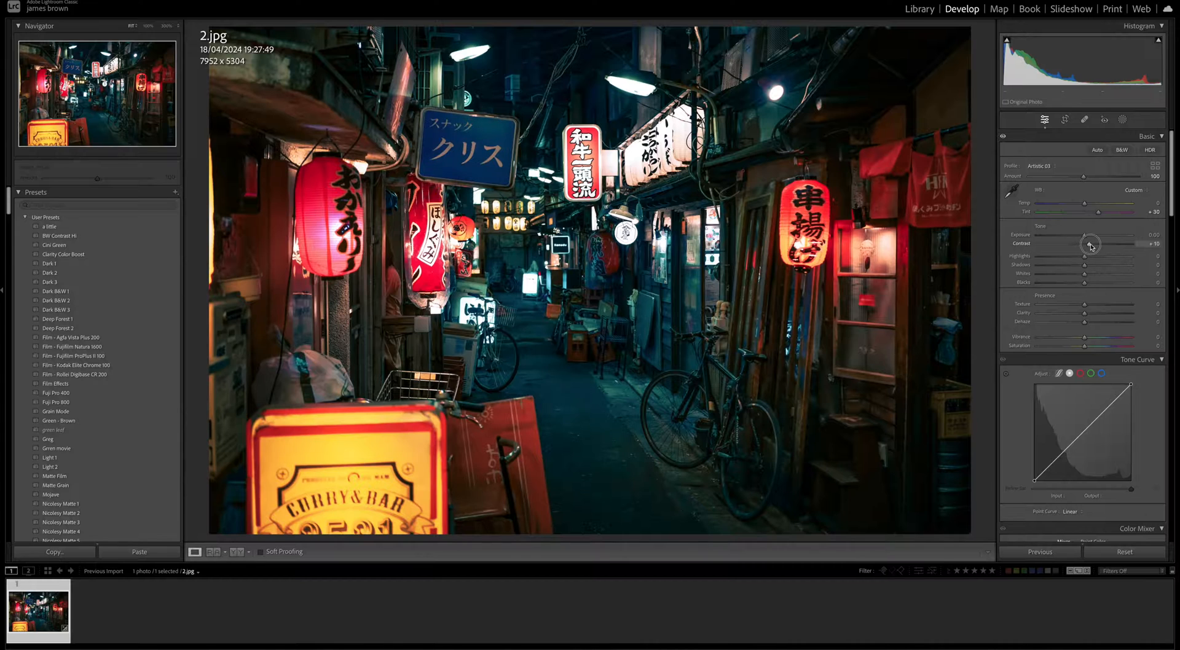
pyautogui.moveTo(1090, 244); pyautogui.dragTo(1099, 244)
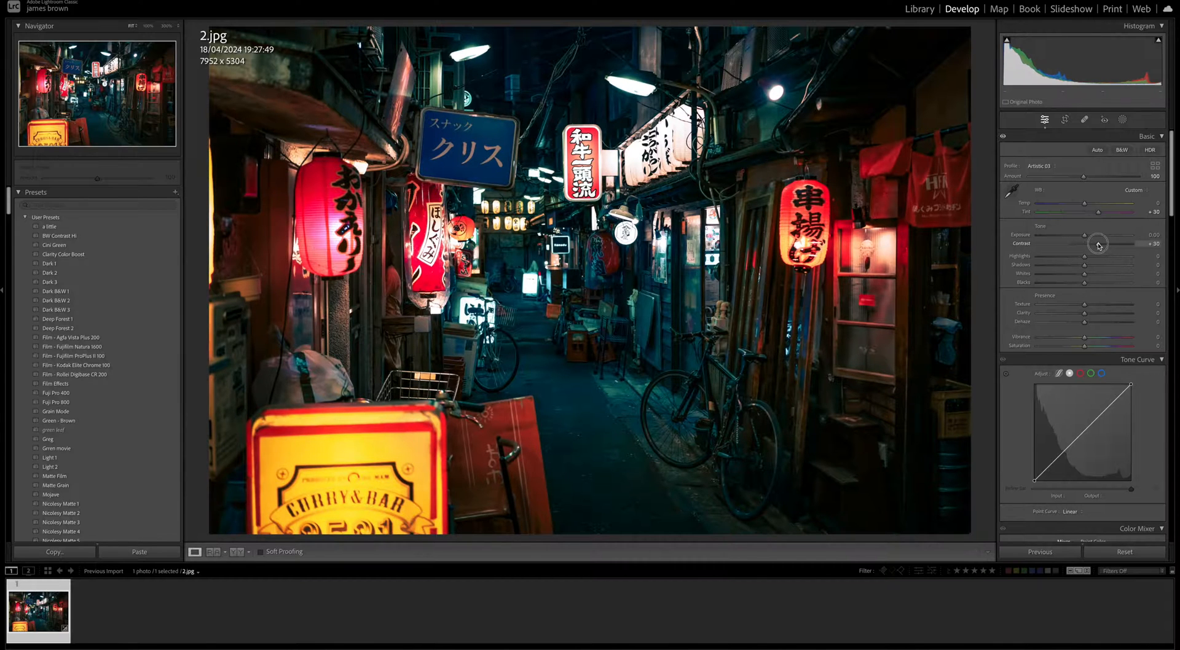
# Step: Nudge exposure, set Highlights to -10 and raise Shadows to about +30
pyautogui.moveTo(1121, 239); pyautogui.dragTo(1087, 239)
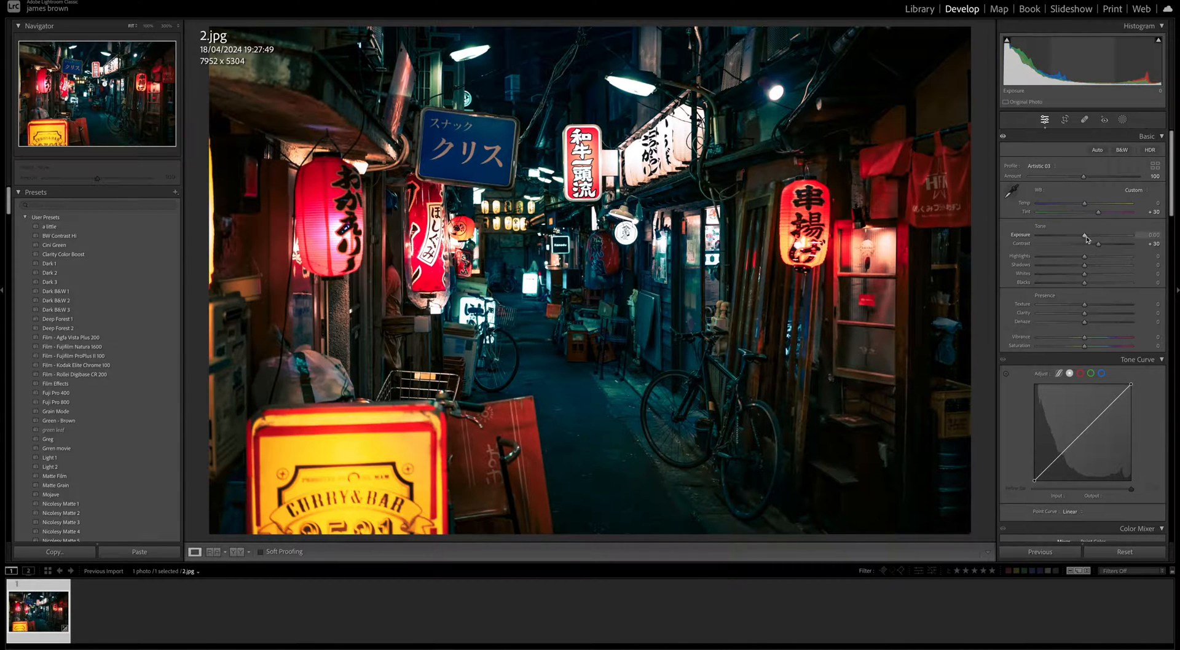
pyautogui.moveTo(1087, 255); pyautogui.dragTo(1078, 255)
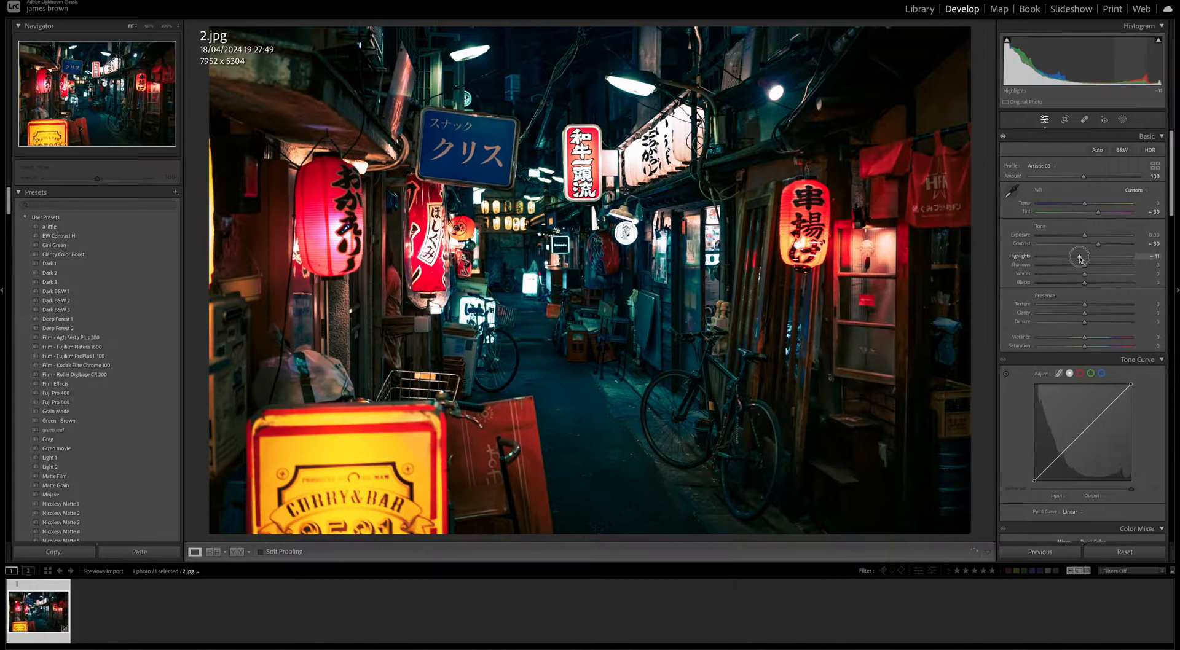
pyautogui.moveTo(1079, 258); pyautogui.dragTo(1082, 257)
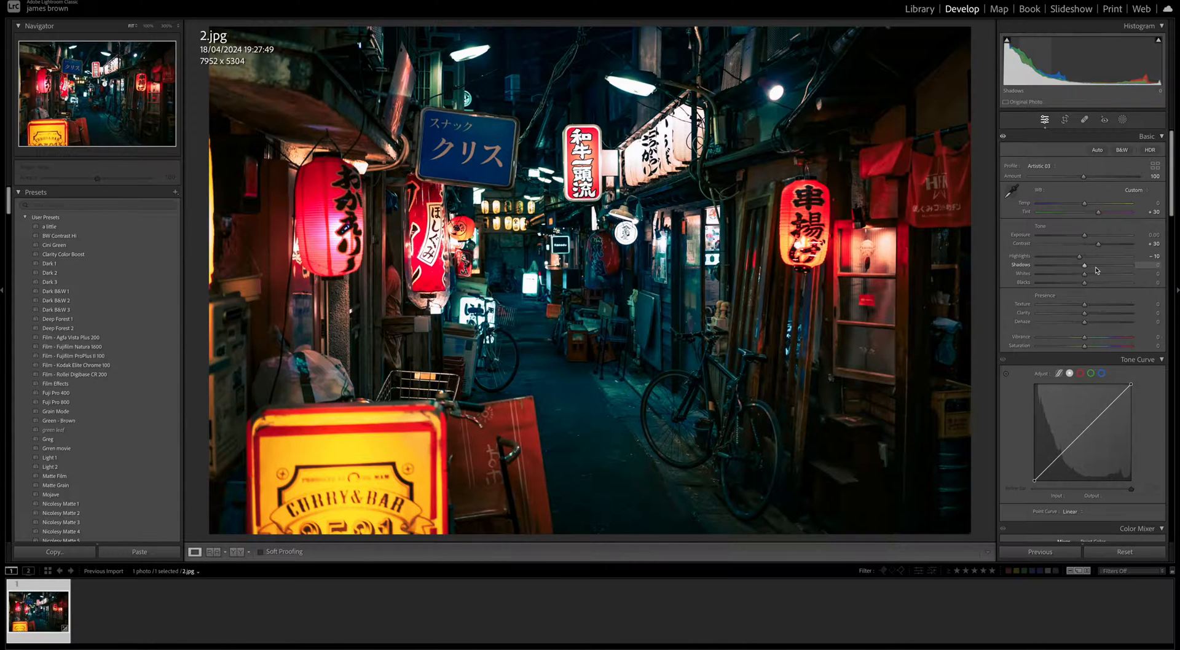
pyautogui.moveTo(1083, 266); pyautogui.dragTo(1093, 266)
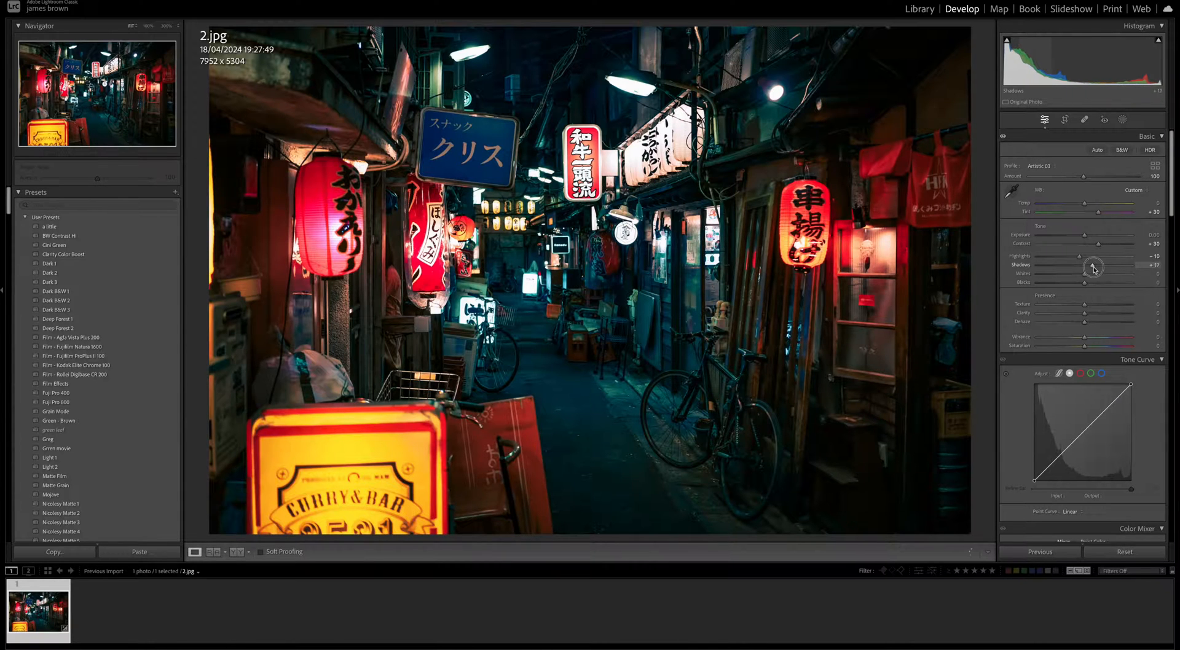
pyautogui.moveTo(1093, 268); pyautogui.dragTo(1101, 268)
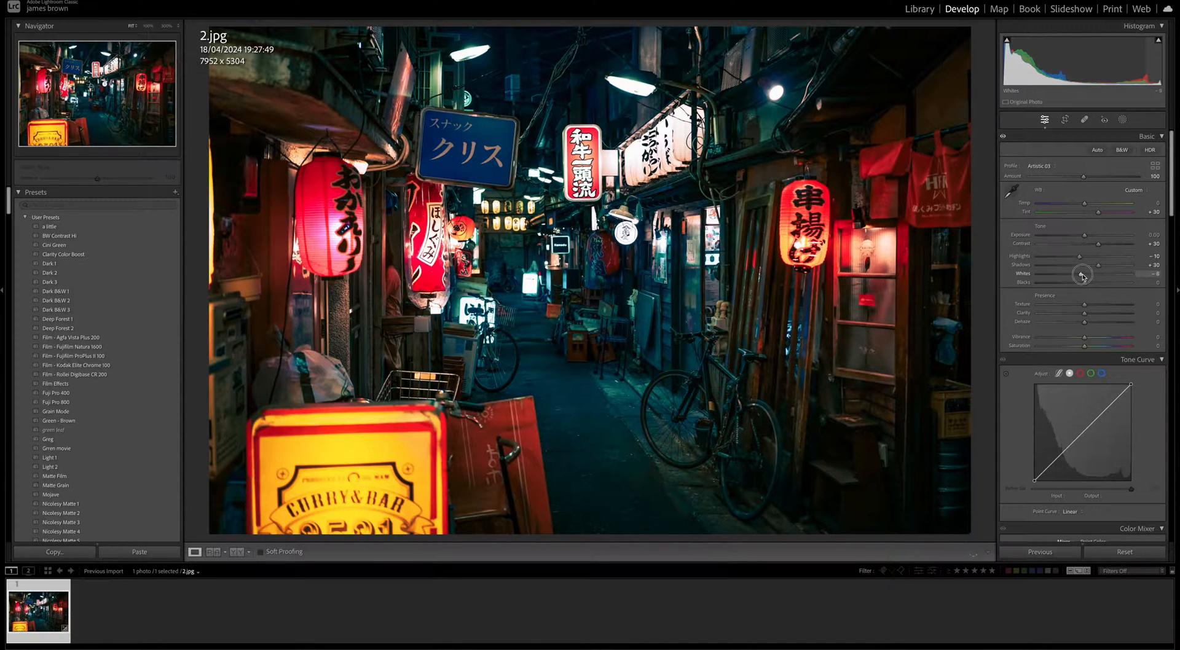
# Step: Set Whites to -30 and Blacks to +30 for a faded look
pyautogui.moveTo(1082, 274); pyautogui.dragTo(1075, 273)
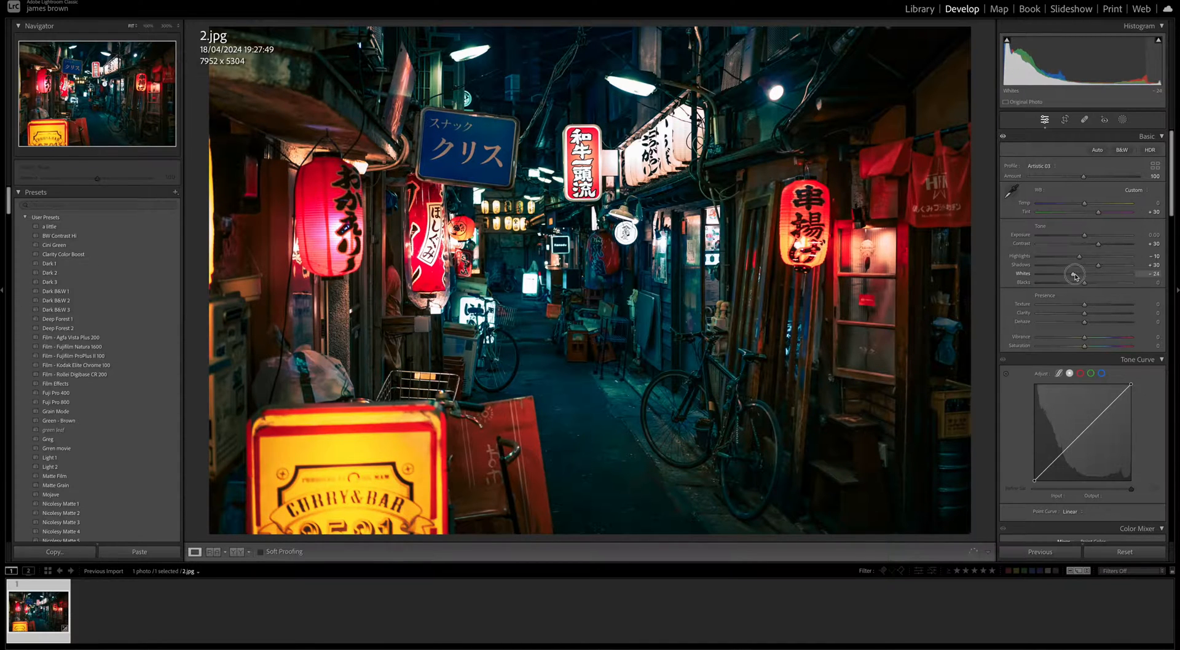
pyautogui.moveTo(1073, 274); pyautogui.dragTo(1069, 273)
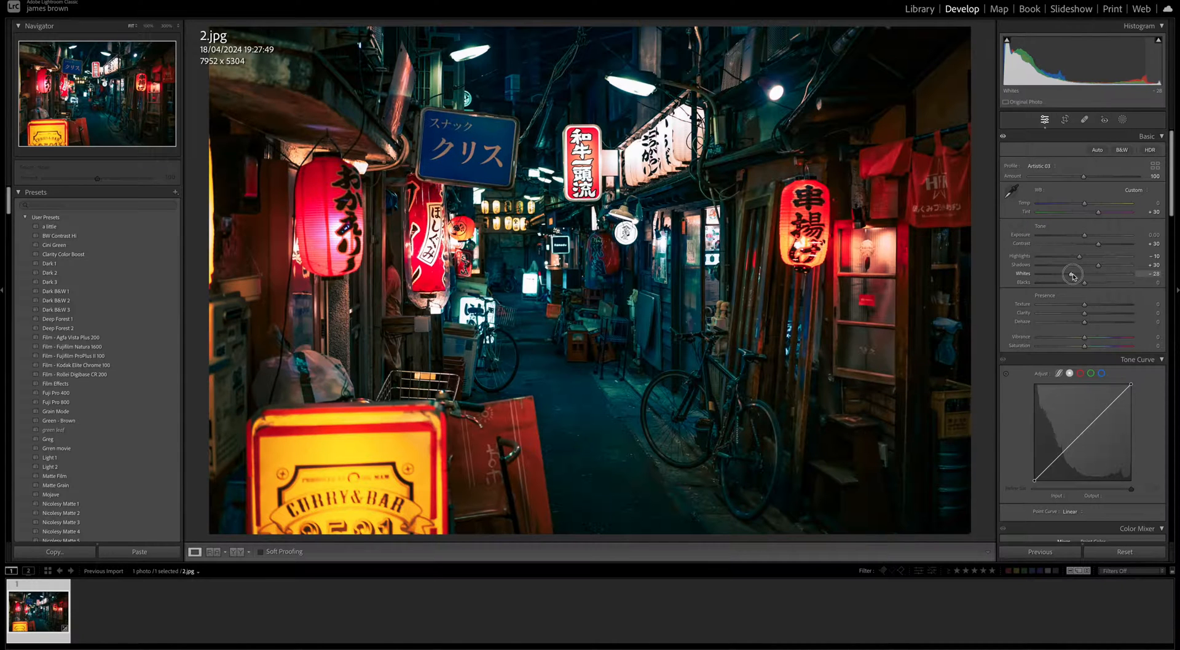
pyautogui.moveTo(1072, 274); pyautogui.dragTo(1070, 274)
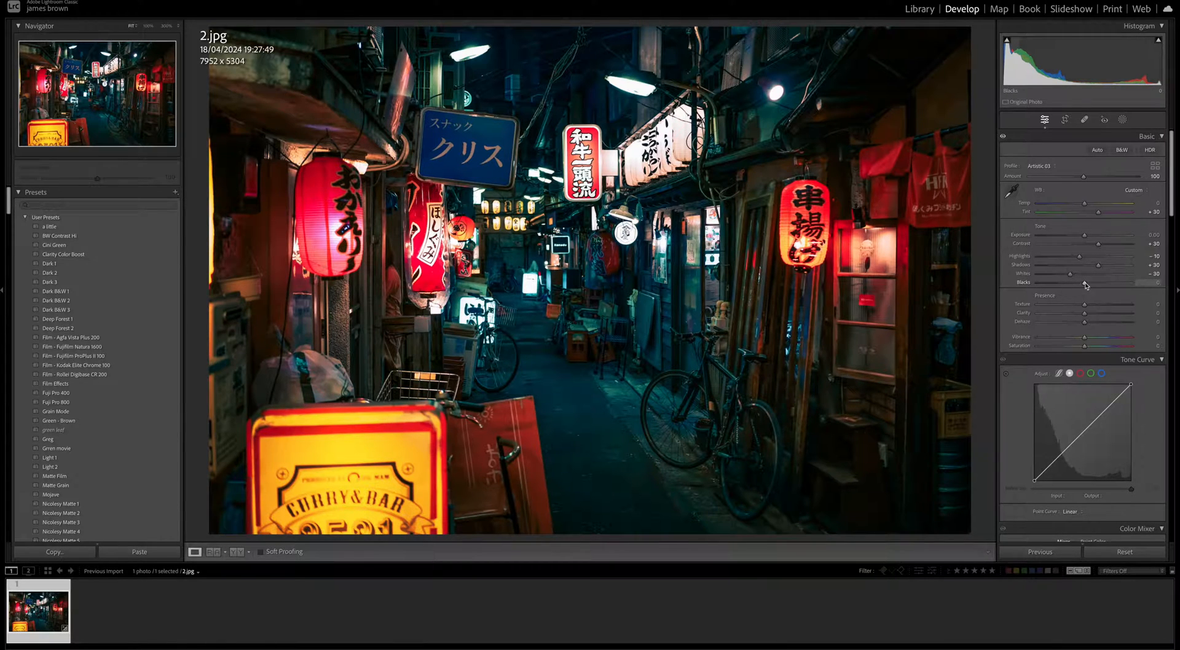
pyautogui.moveTo(1084, 282); pyautogui.dragTo(1095, 283)
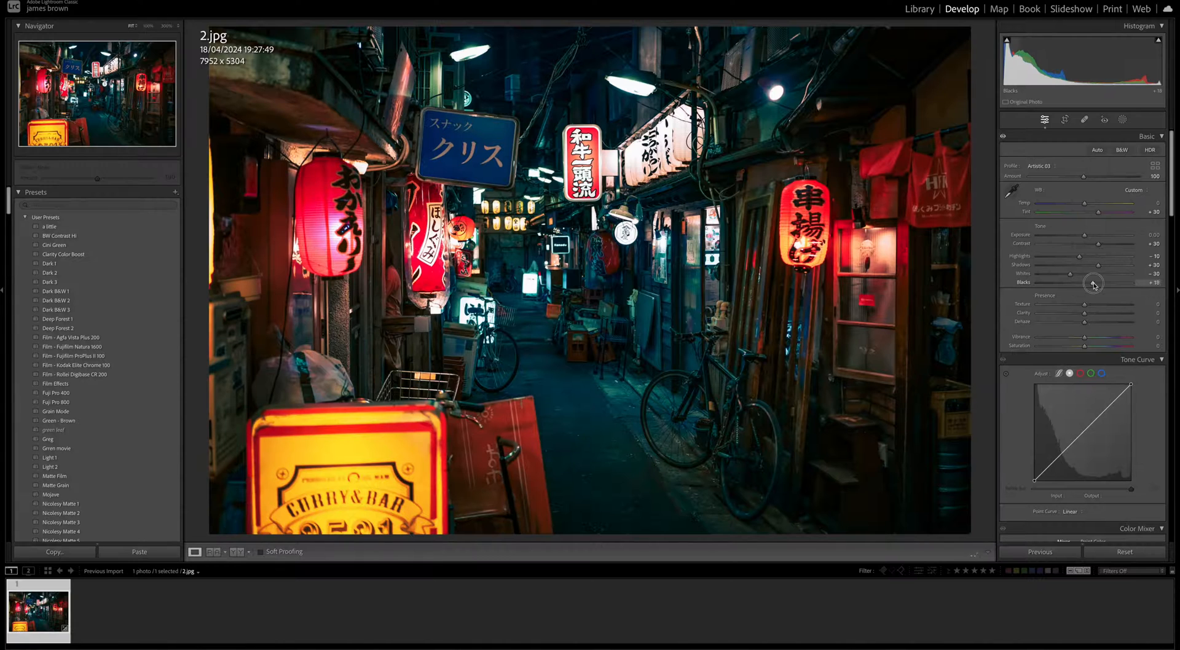
pyautogui.moveTo(1095, 283); pyautogui.dragTo(1103, 284)
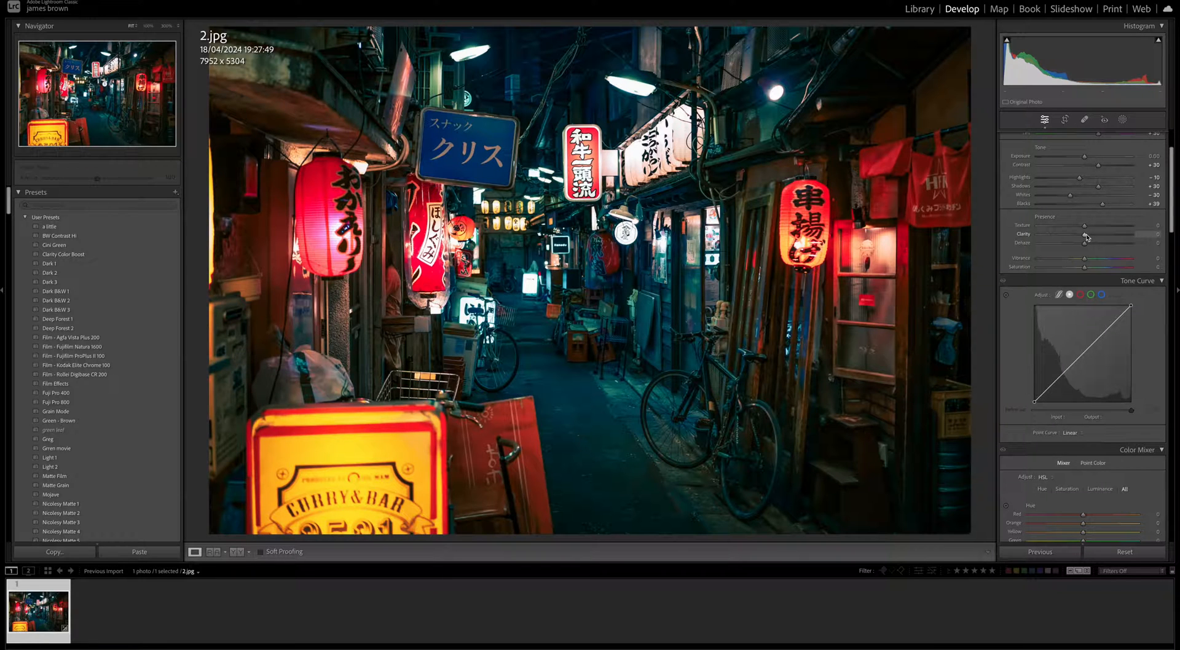
# Step: Set Clarity and Dehaze to +10 and Vibrance to about +30
pyautogui.moveTo(1083, 234); pyautogui.dragTo(1089, 234)
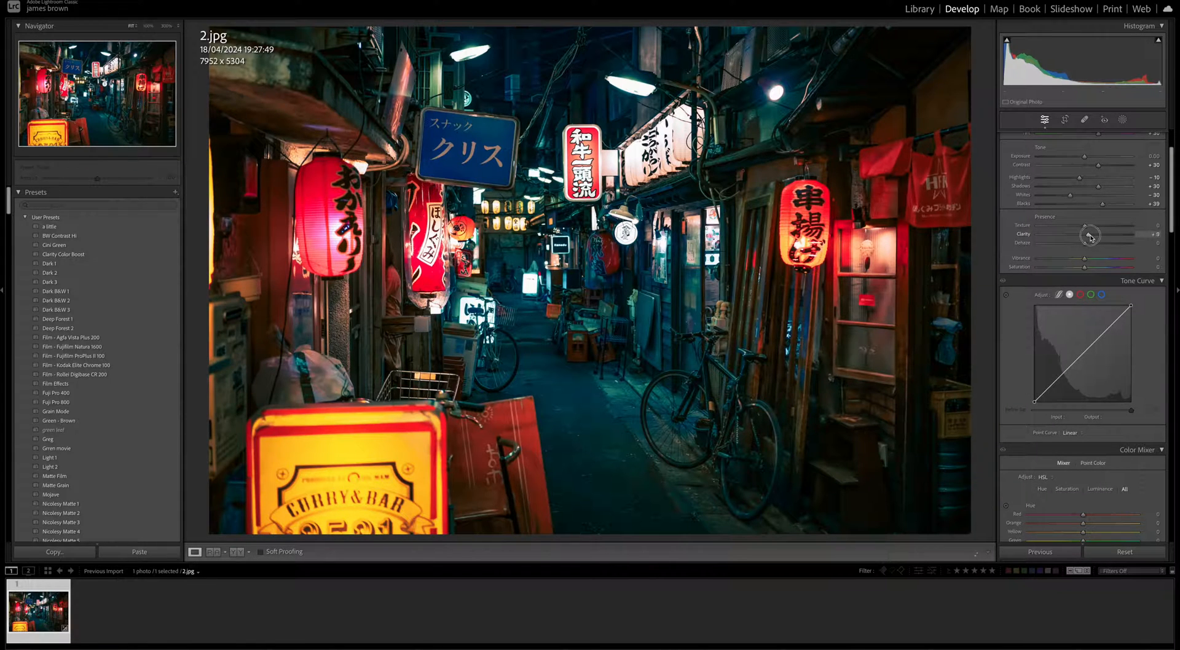
pyautogui.moveTo(1089, 236); pyautogui.dragTo(1089, 246)
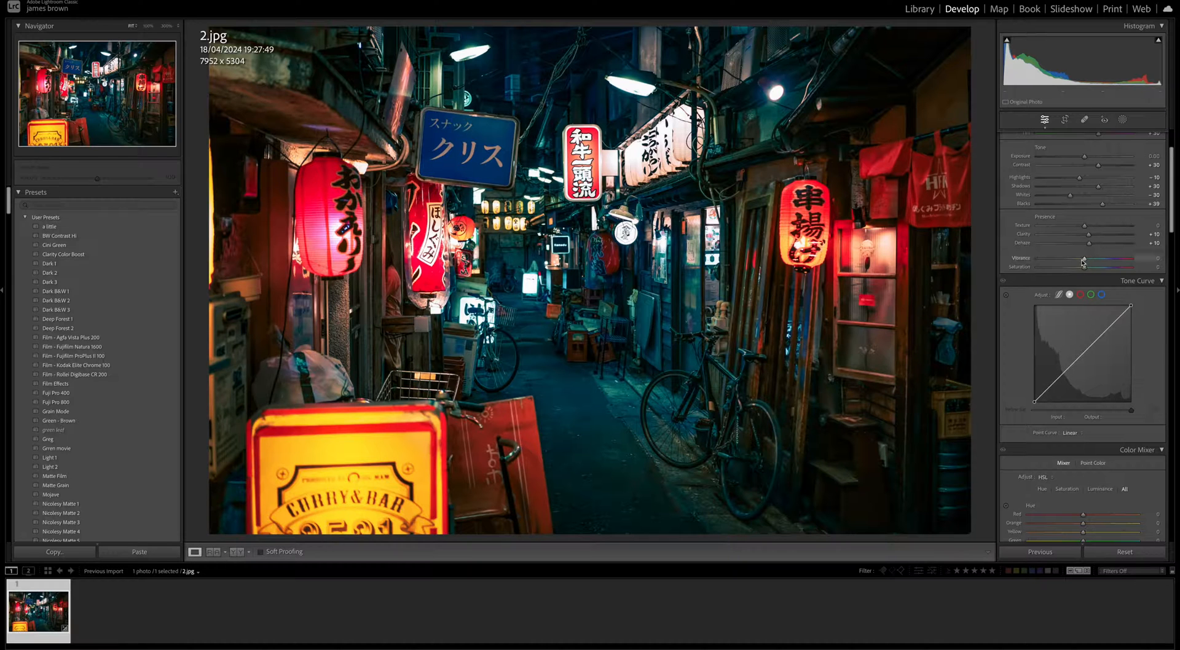
pyautogui.moveTo(1082, 262); pyautogui.dragTo(1090, 259)
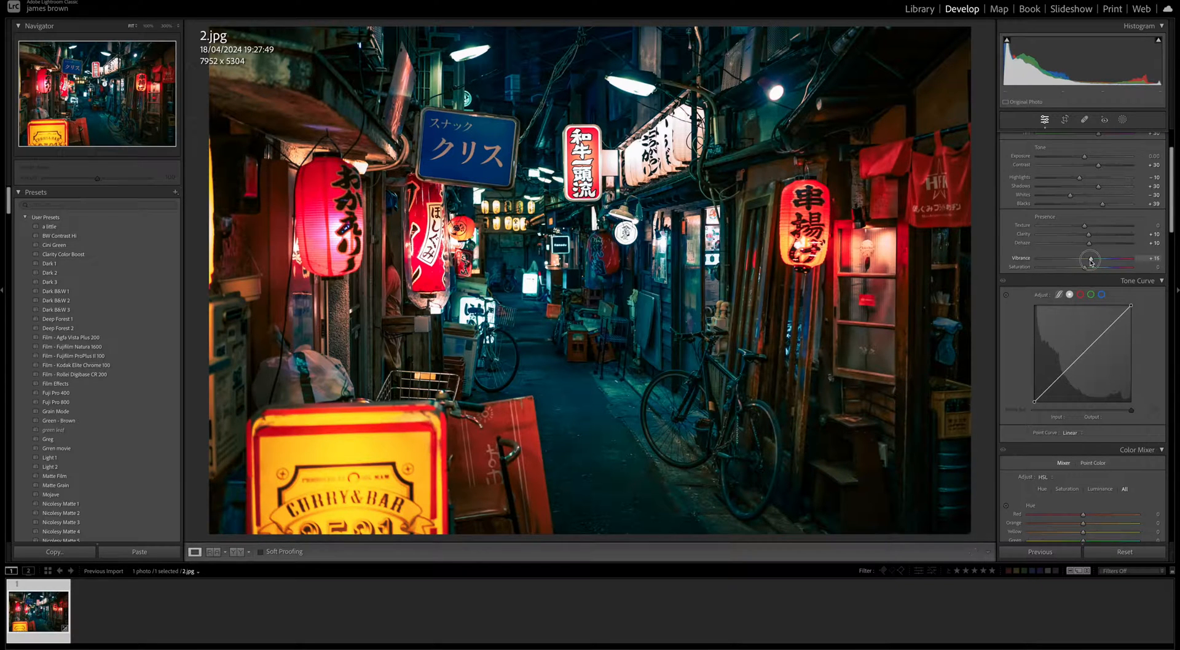
pyautogui.moveTo(1089, 260); pyautogui.dragTo(1099, 260)
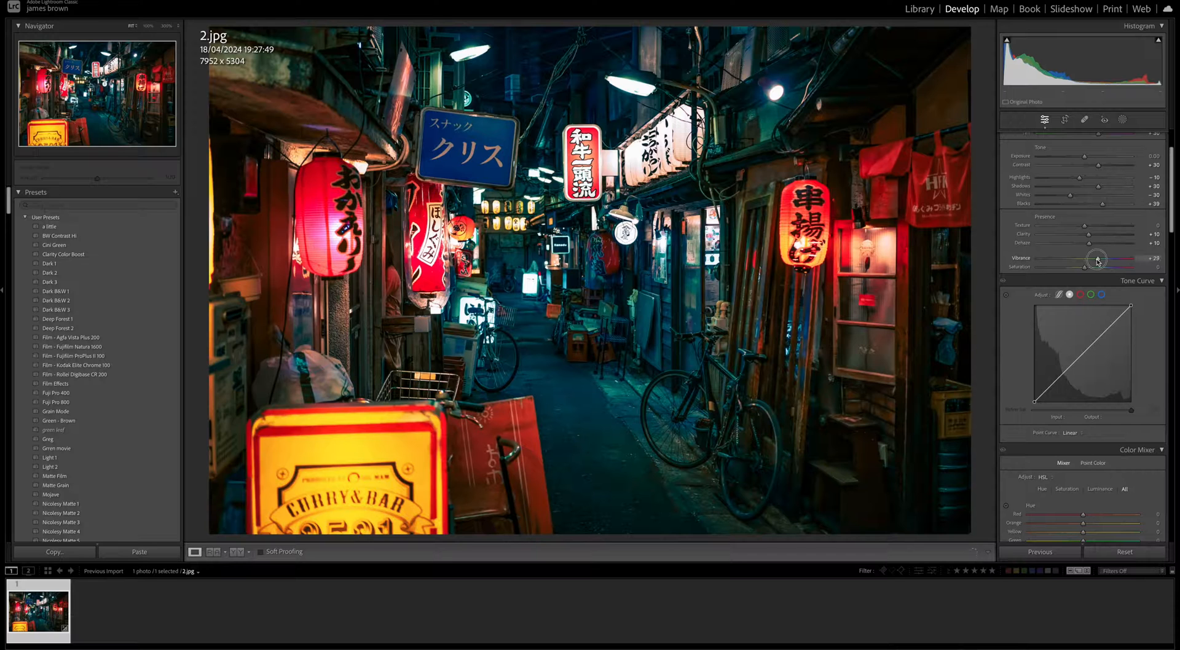
pyautogui.moveTo(1112, 259); pyautogui.dragTo(1116, 259)
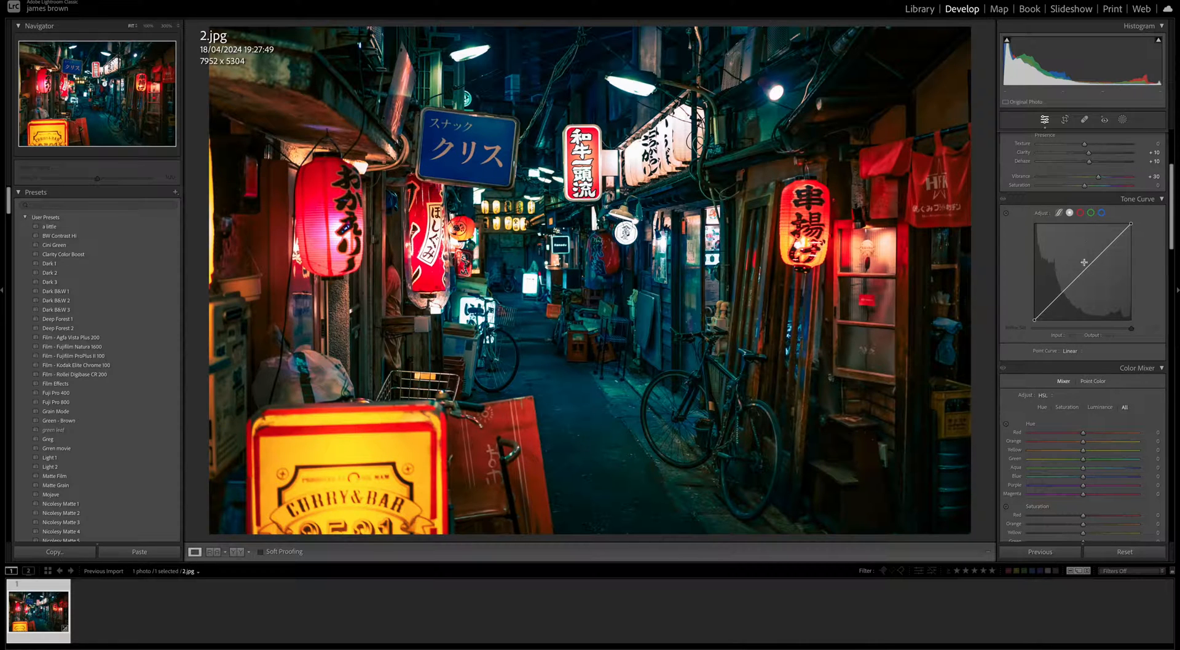
# Step: Add shadow, midtone and highlight curve points, dragging shadows and midtones down
pyautogui.moveTo(1081, 269); pyautogui.dragTo(1081, 264)
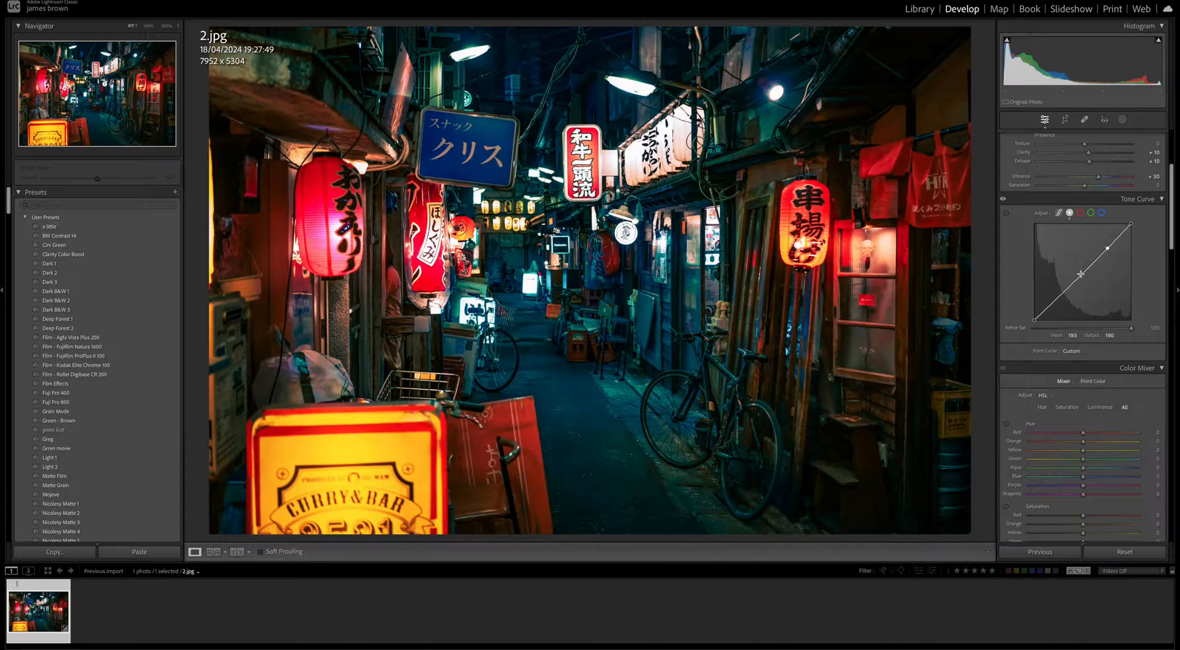
pyautogui.moveTo(1103, 265); pyautogui.dragTo(1087, 284)
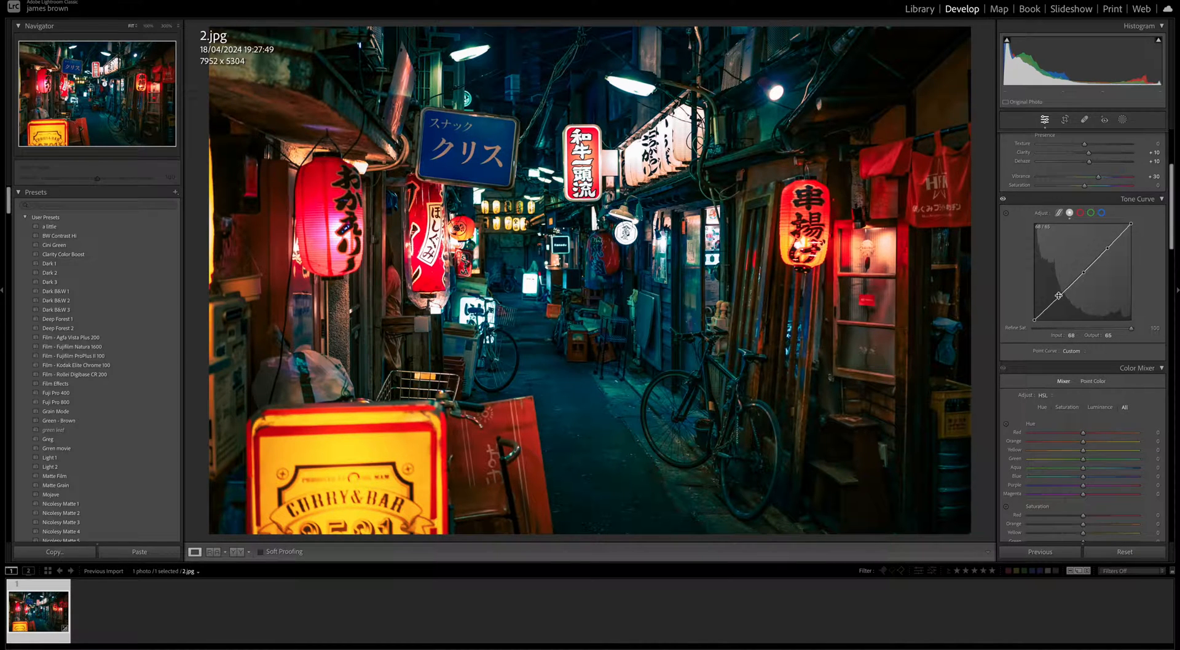
pyautogui.moveTo(1059, 295); pyautogui.dragTo(1059, 301)
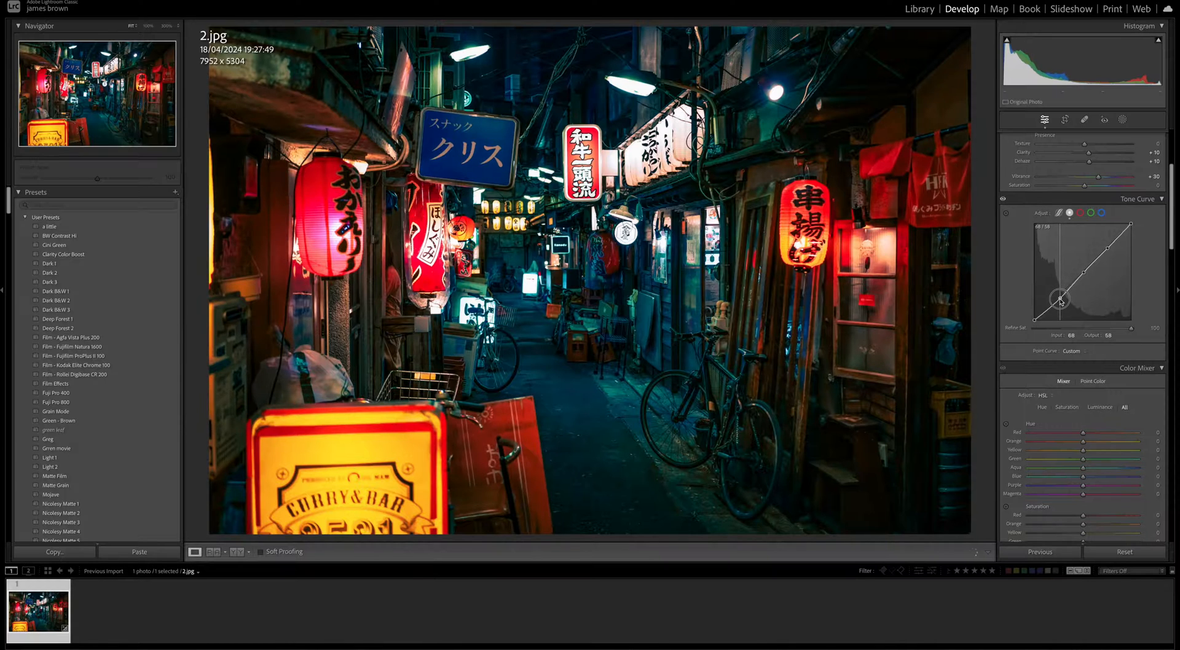
pyautogui.moveTo(1059, 299); pyautogui.dragTo(1061, 302)
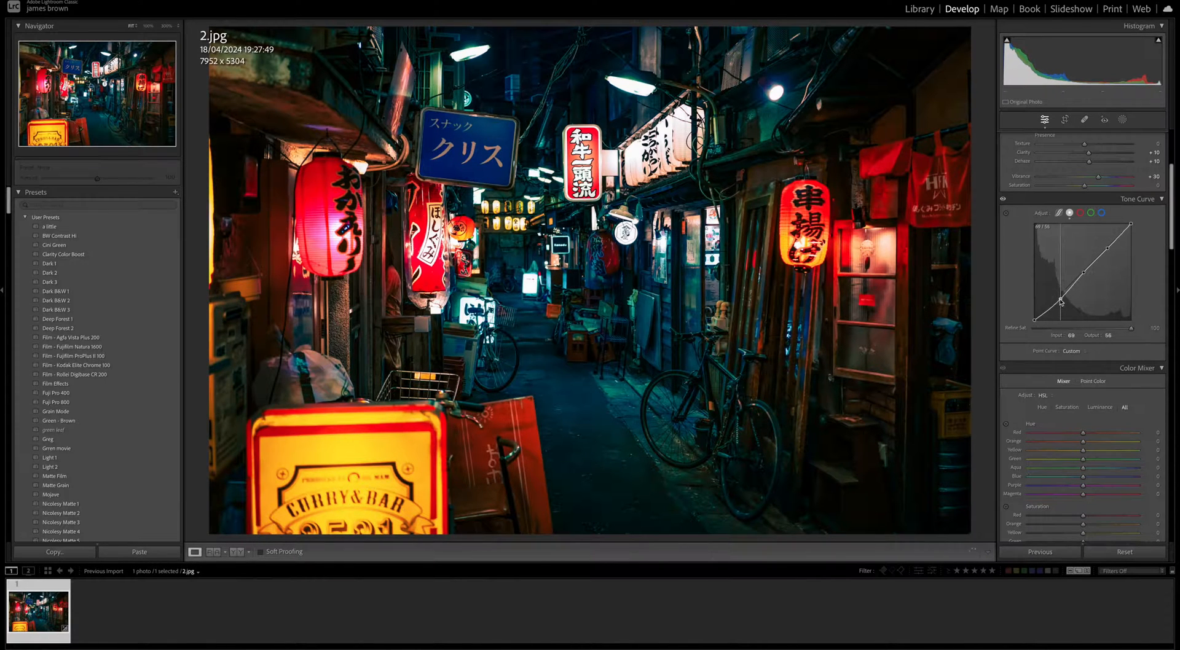
pyautogui.moveTo(1062, 302); pyautogui.dragTo(1087, 277)
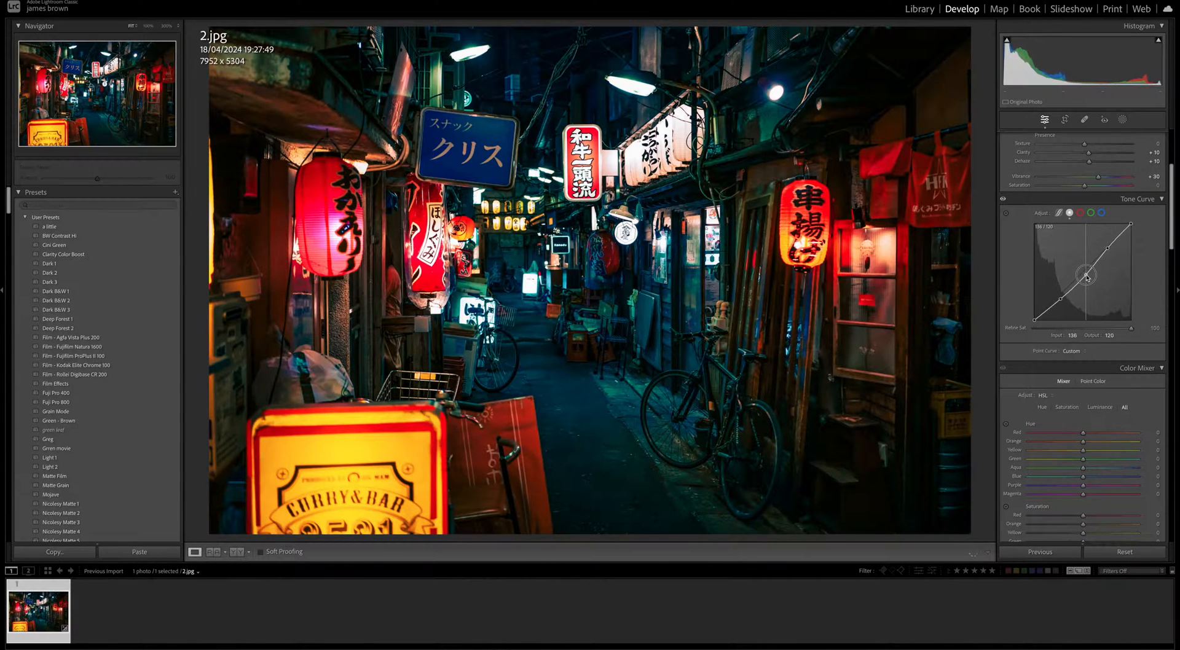
pyautogui.moveTo(1087, 277); pyautogui.dragTo(1088, 280)
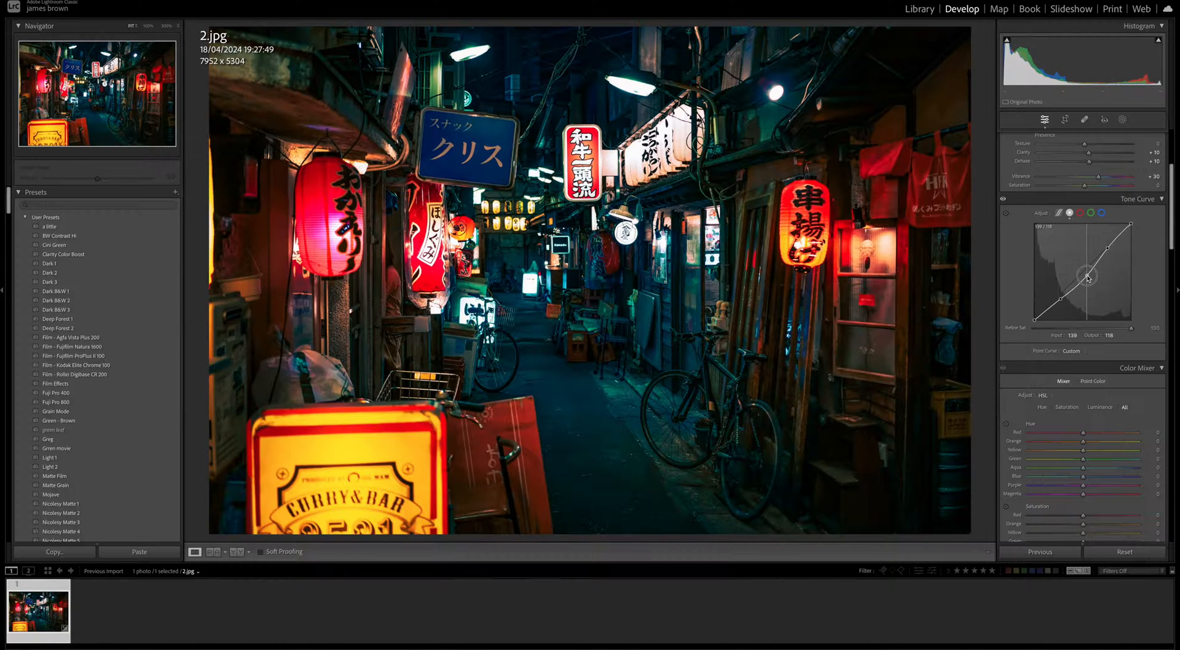
pyautogui.moveTo(1088, 276); pyautogui.dragTo(1108, 250)
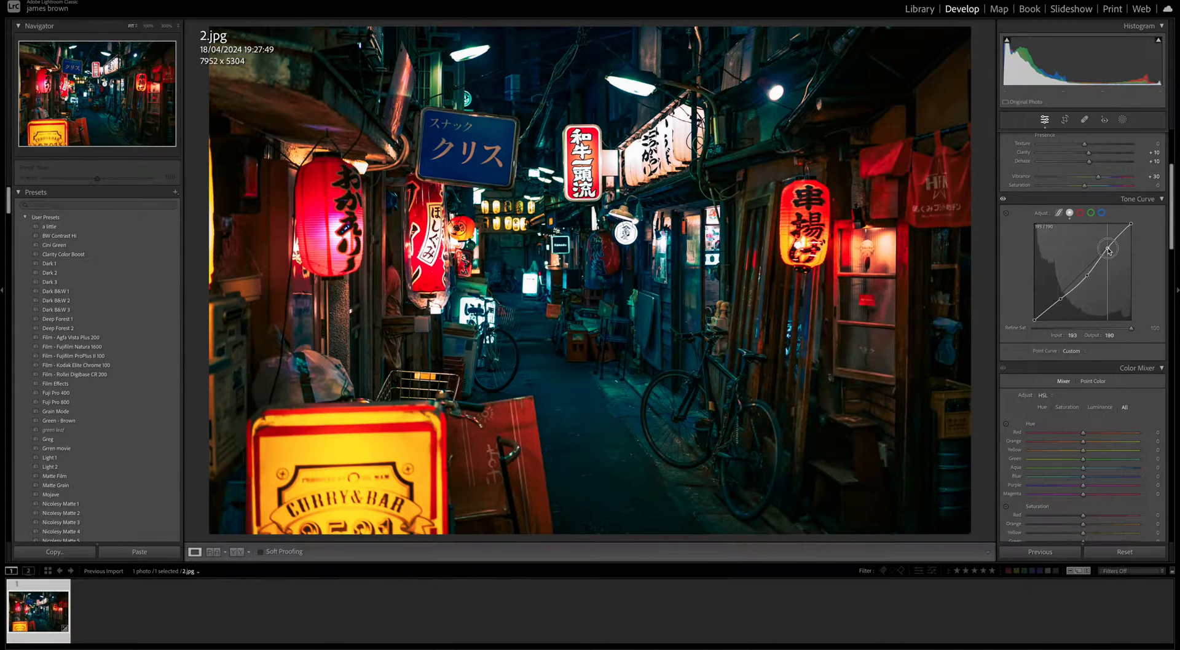
pyautogui.moveTo(1108, 248); pyautogui.dragTo(1109, 250)
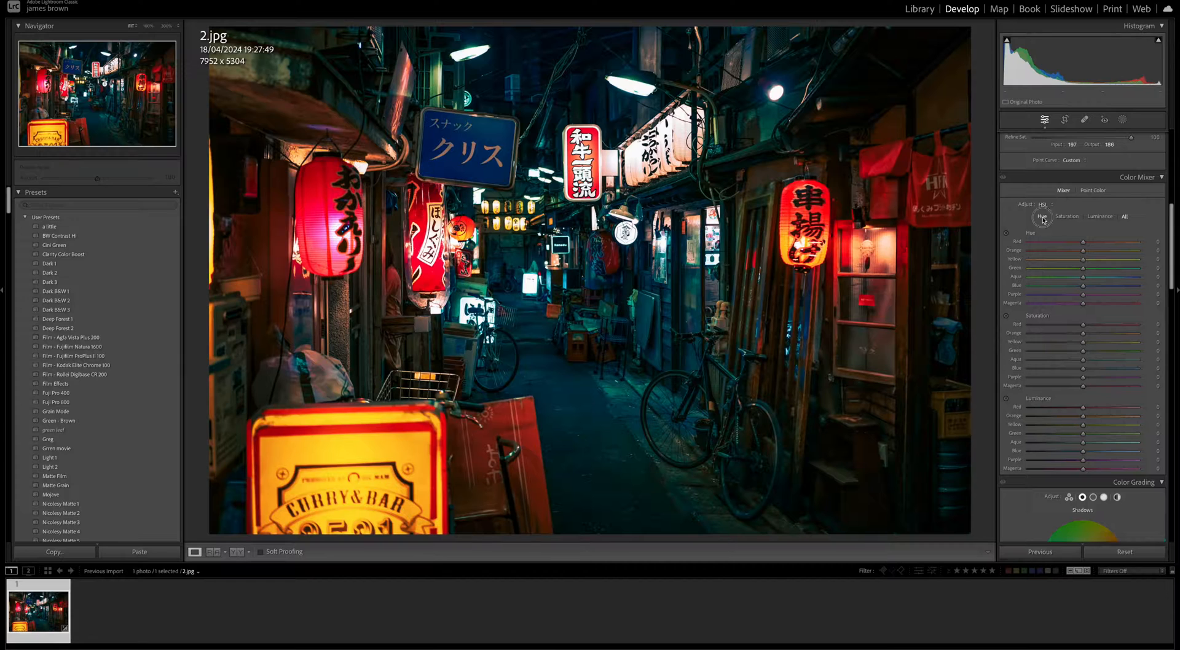
# Step: In HSL Hue, shift Red slightly warmer, Orange toward red, Yellow toward orange
pyautogui.click(1137, 316)
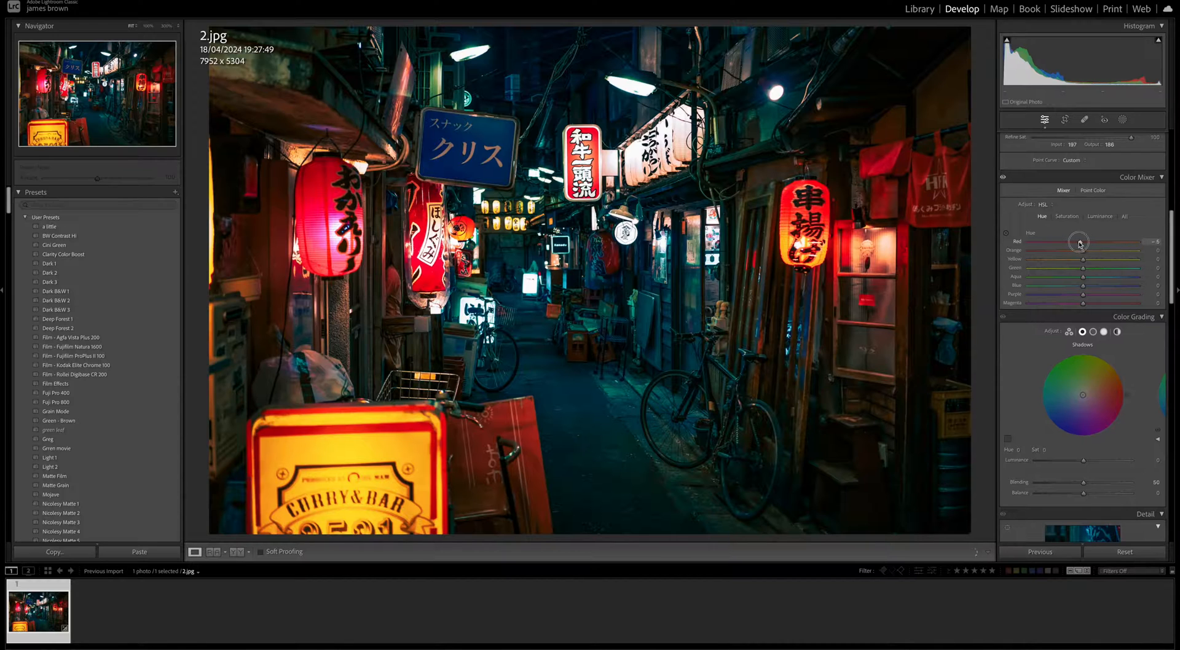
pyautogui.moveTo(1082, 242); pyautogui.dragTo(1073, 242)
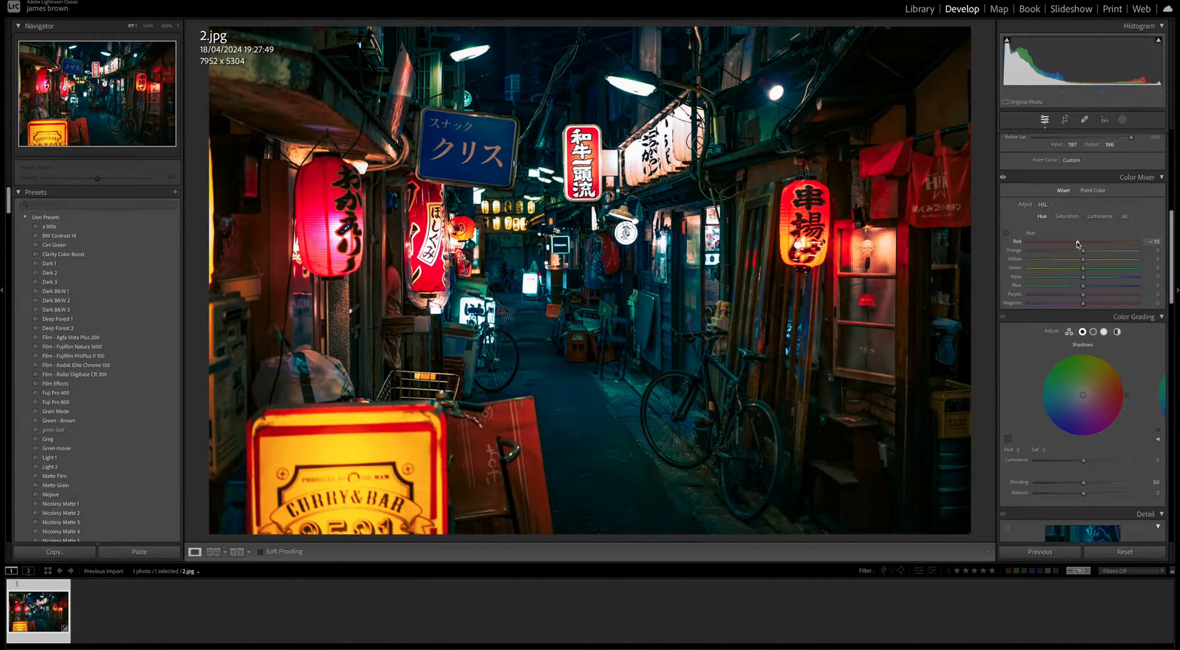
pyautogui.moveTo(1084, 250); pyautogui.dragTo(1082, 252)
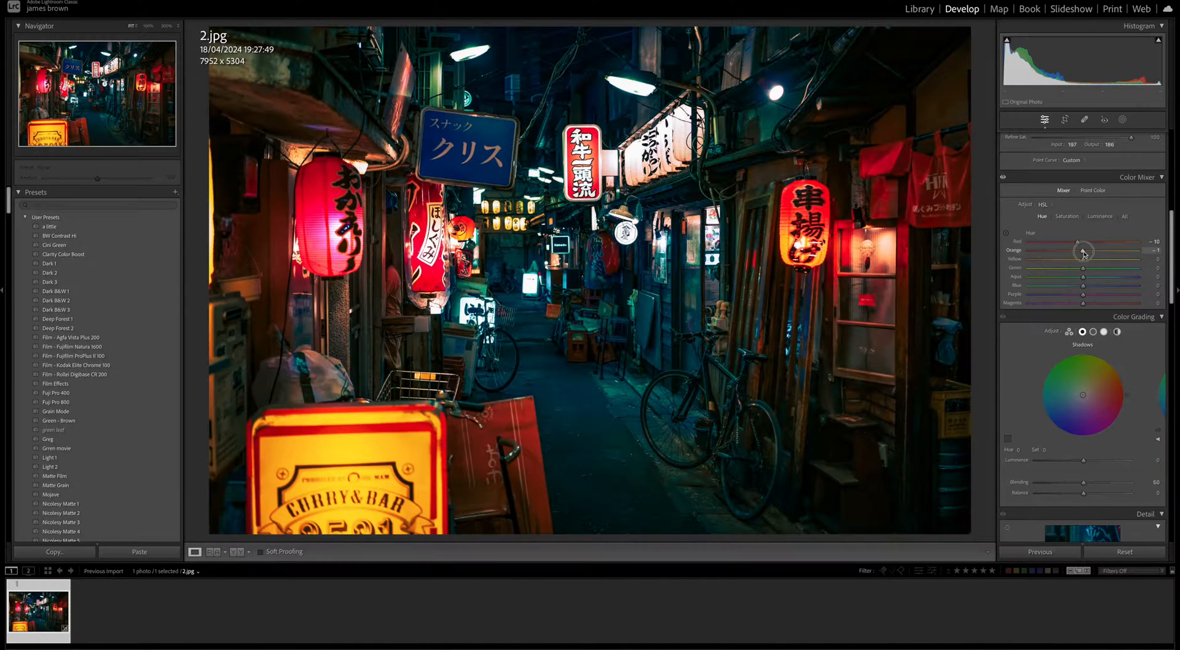
pyautogui.moveTo(1083, 249); pyautogui.dragTo(1076, 249)
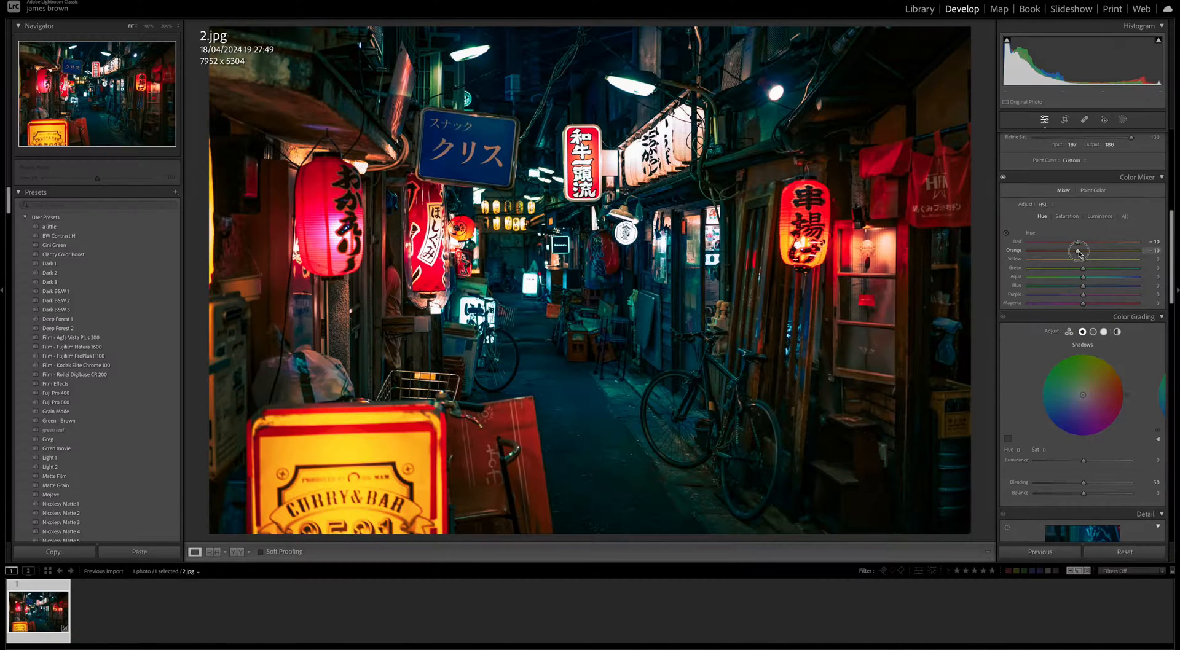
pyautogui.moveTo(1077, 248); pyautogui.dragTo(1076, 250)
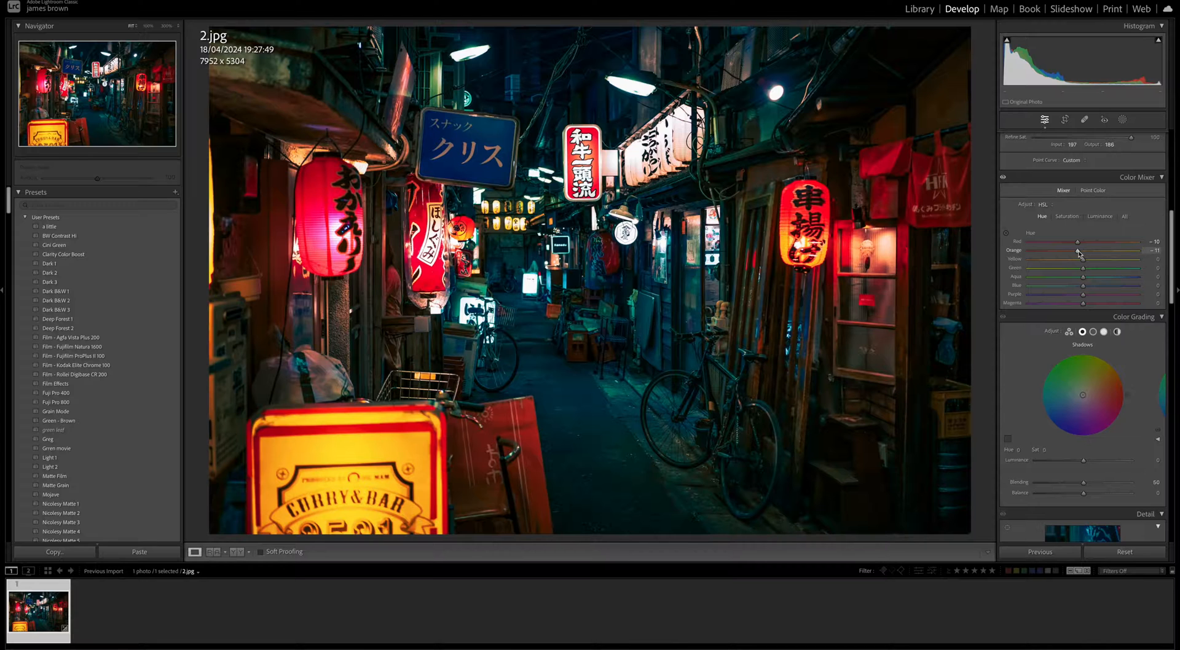
pyautogui.moveTo(1082, 262); pyautogui.dragTo(1101, 262)
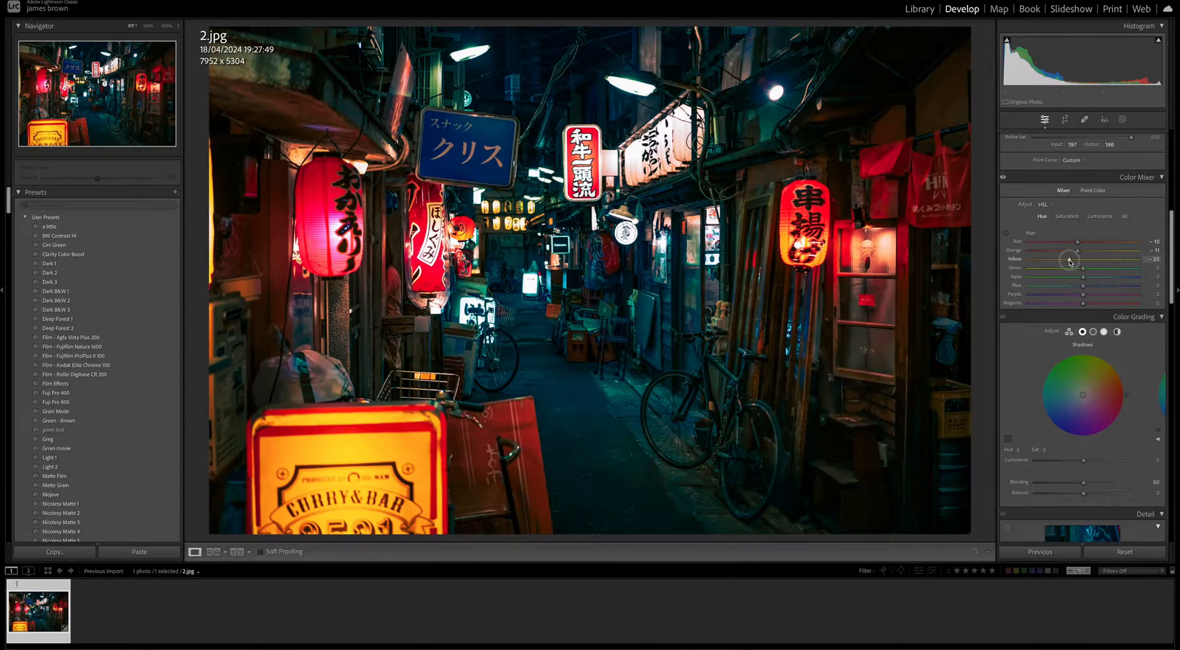
pyautogui.moveTo(1076, 259); pyautogui.dragTo(1086, 260)
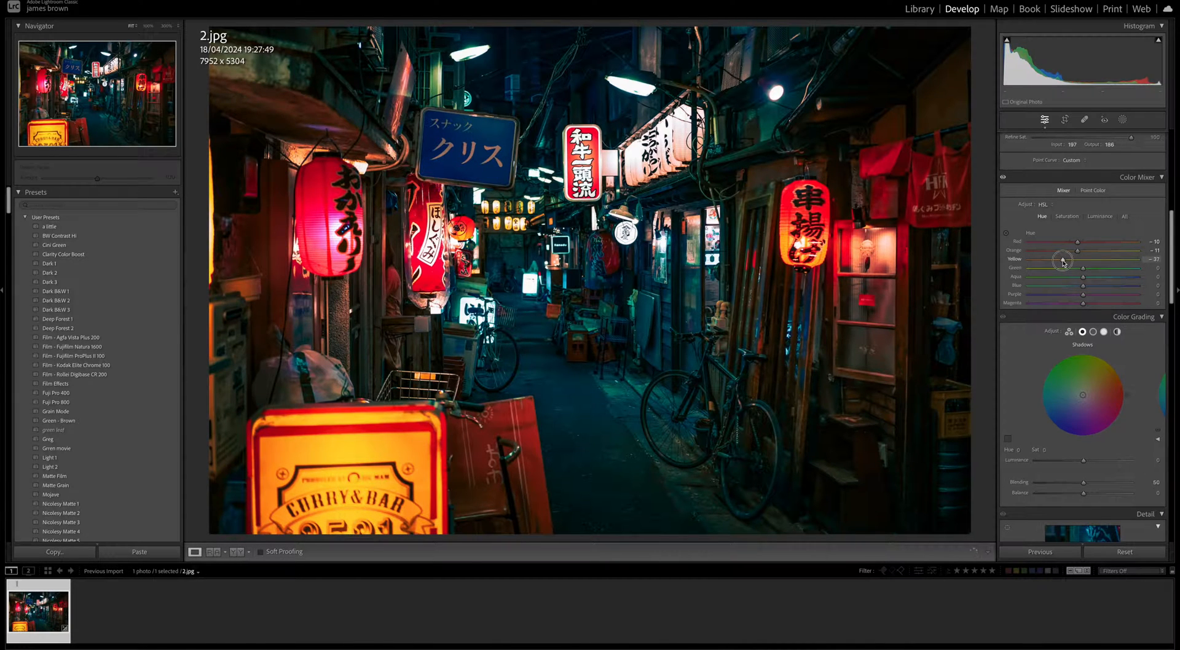
pyautogui.moveTo(1061, 267); pyautogui.dragTo(1072, 268)
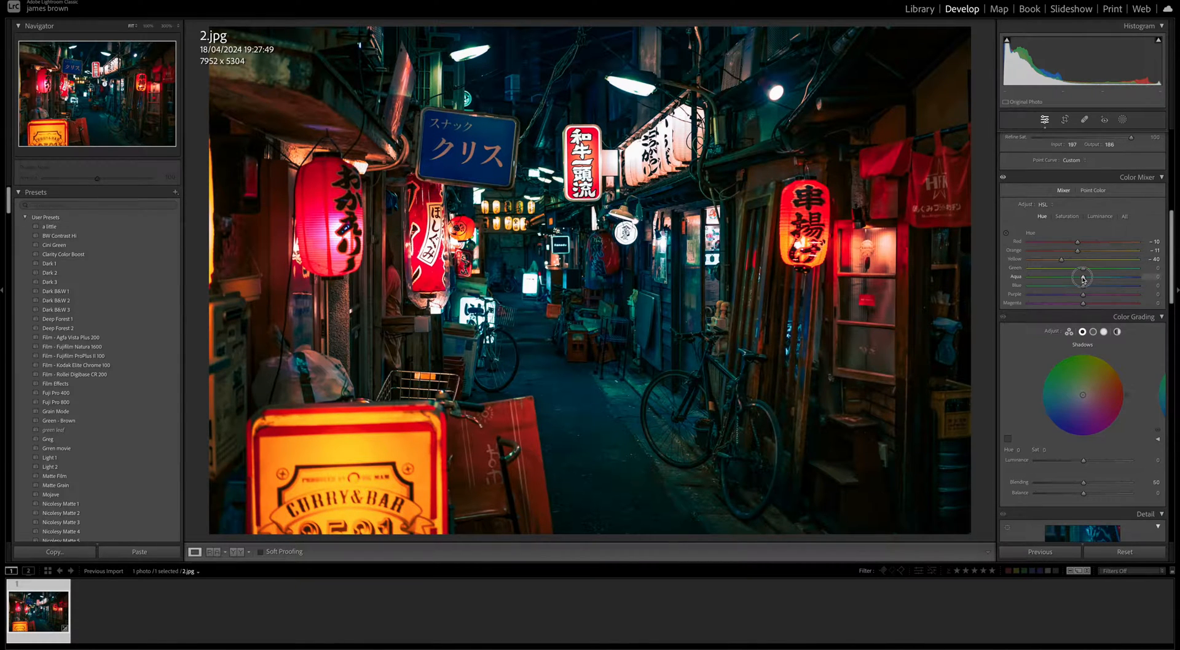
# Step: Shift the Aqua hue toward green and the Blue hue toward teal
pyautogui.moveTo(1083, 277); pyautogui.dragTo(1063, 277)
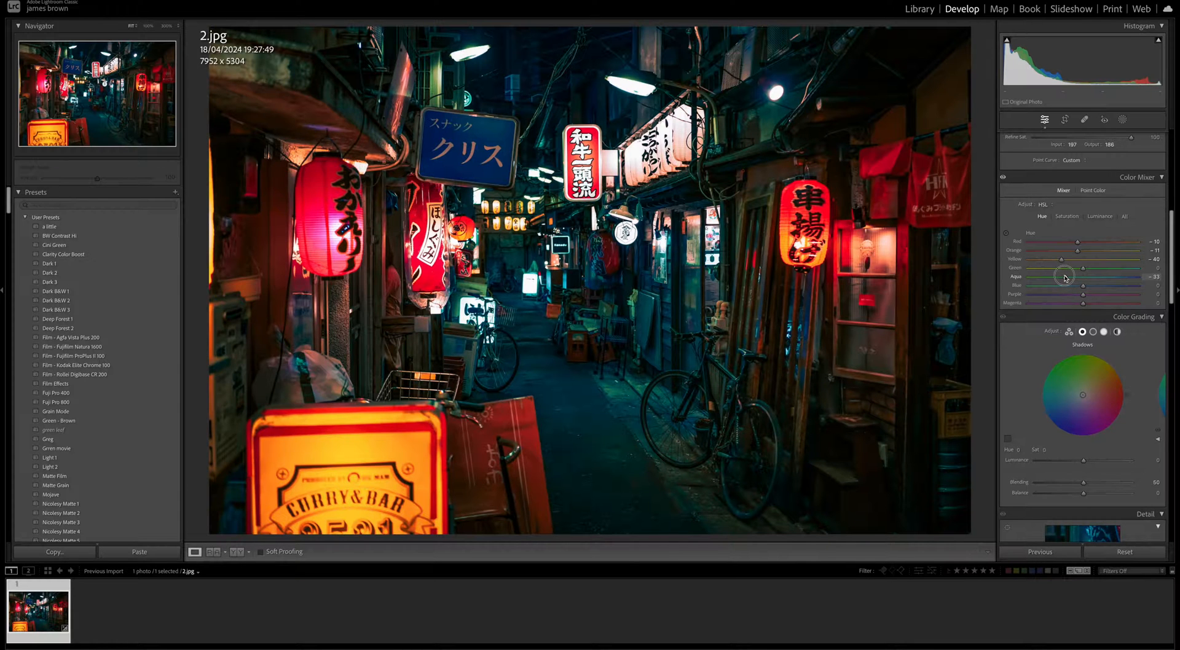
pyautogui.moveTo(1063, 276); pyautogui.dragTo(1059, 276)
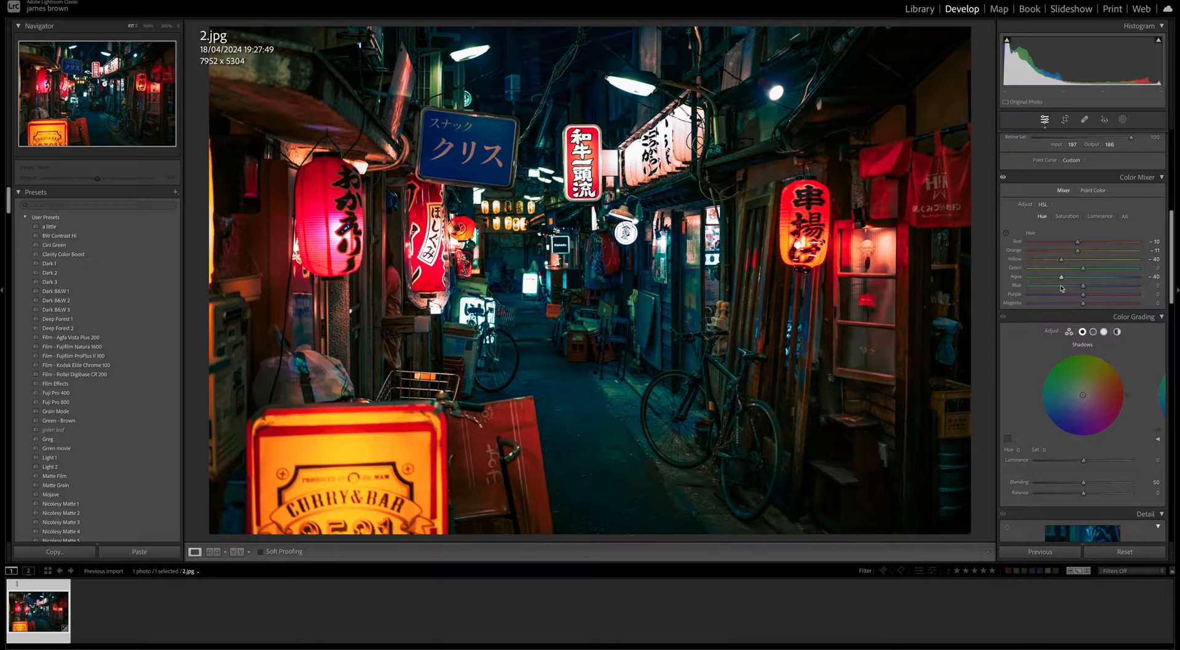
pyautogui.moveTo(1083, 286); pyautogui.dragTo(1059, 286)
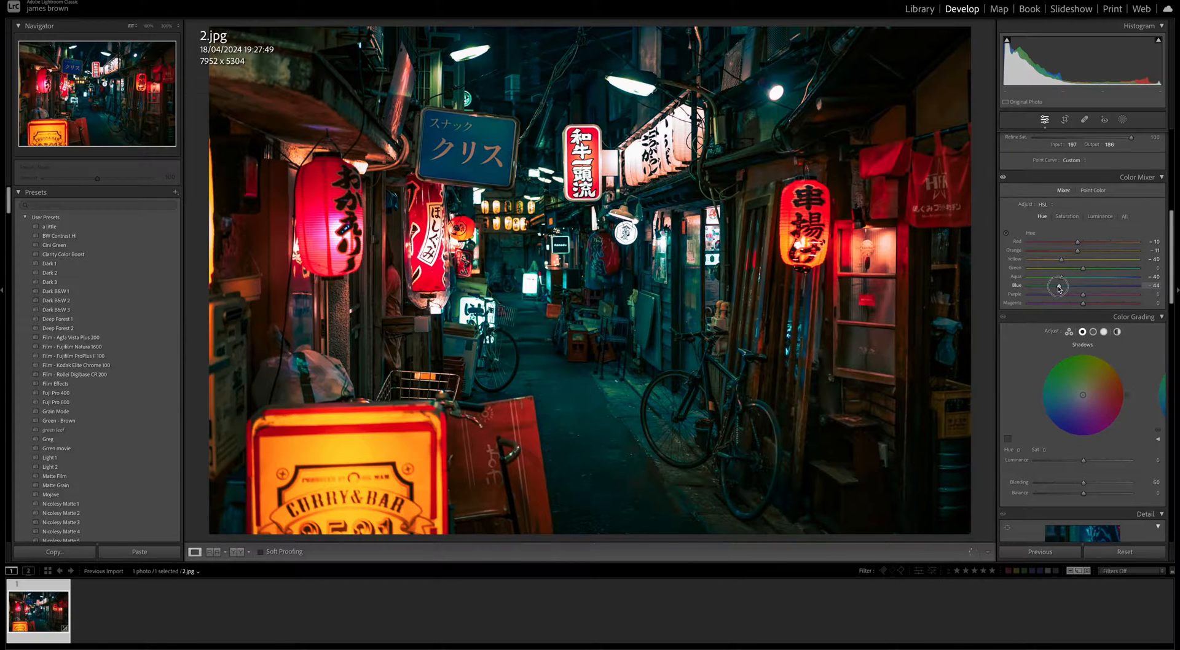
pyautogui.moveTo(1057, 286); pyautogui.dragTo(1048, 285)
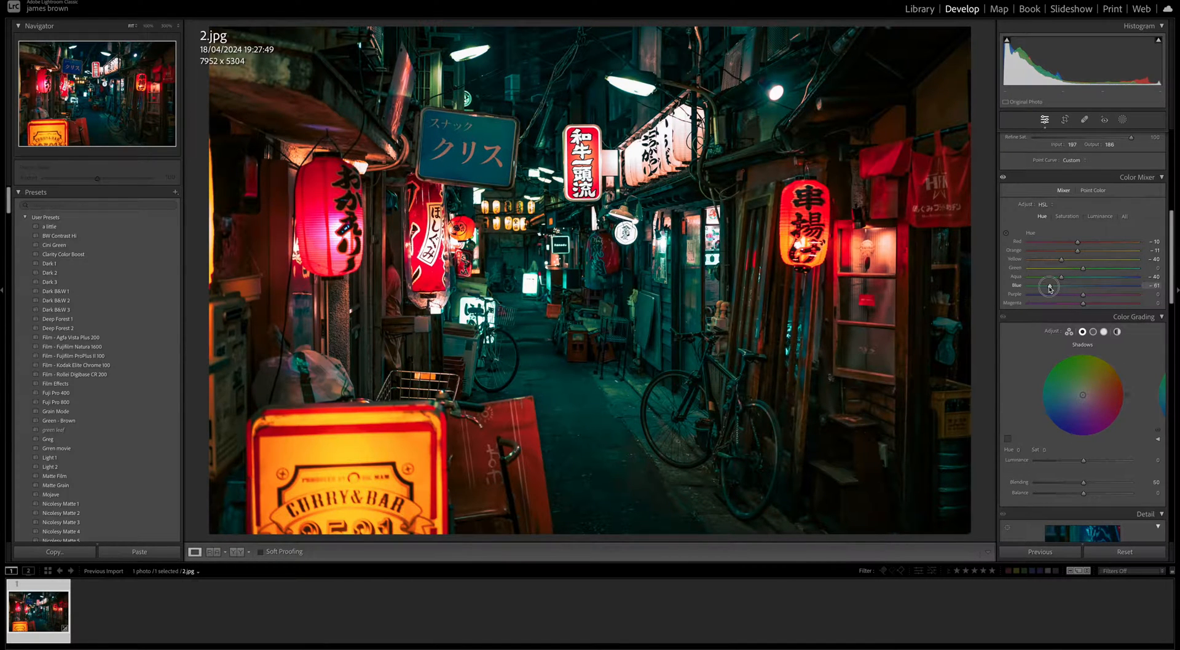
pyautogui.moveTo(1050, 288); pyautogui.dragTo(1052, 289)
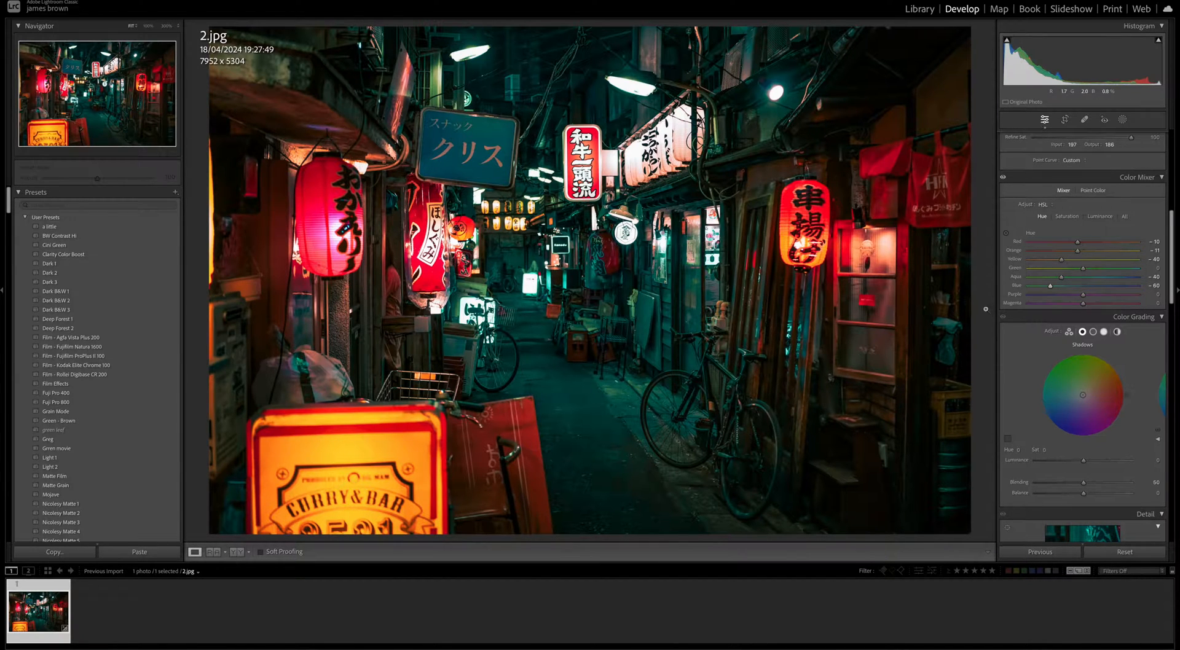
pyautogui.click(1002, 177)
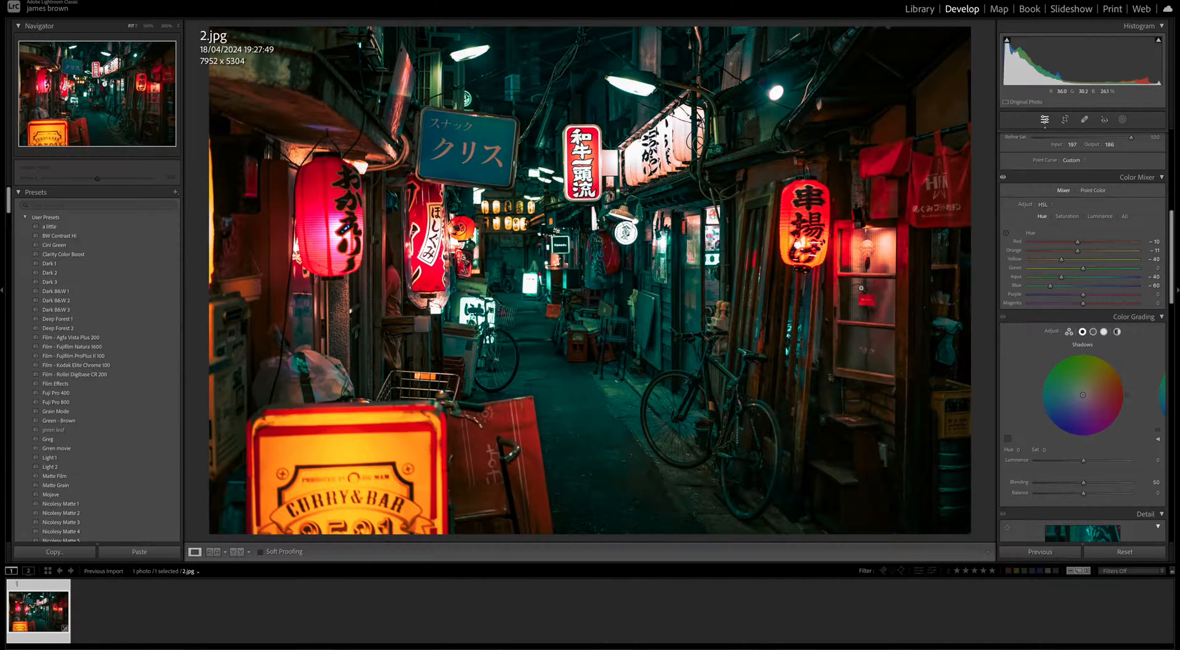
pyautogui.click(1066, 216)
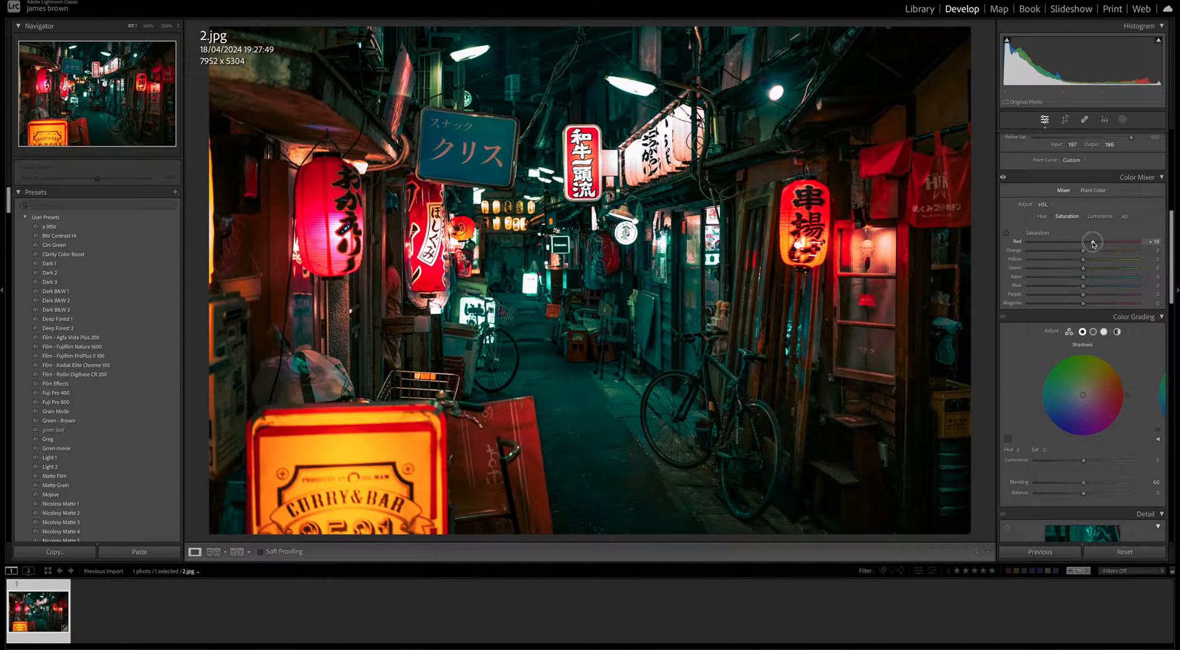
# Step: Boost Red and Orange saturation and cut Yellow saturation to -40
pyautogui.moveTo(1091, 242); pyautogui.dragTo(1095, 242)
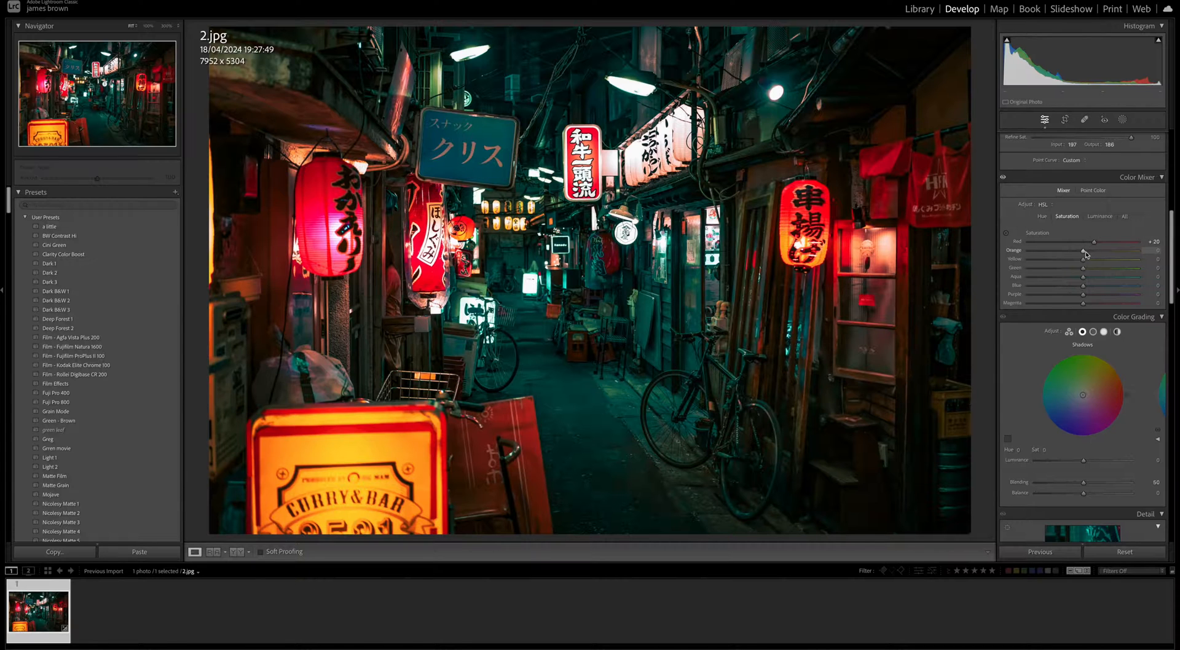
pyautogui.moveTo(1083, 254); pyautogui.dragTo(1106, 254)
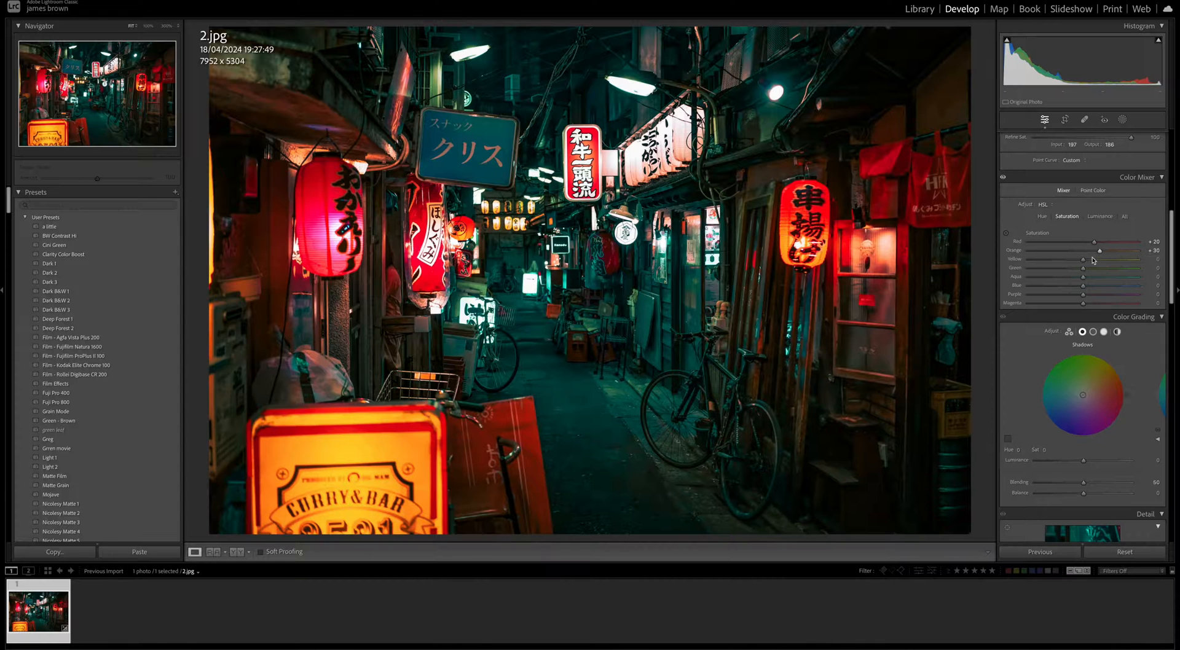
pyautogui.moveTo(1052, 265); pyautogui.dragTo(1062, 264)
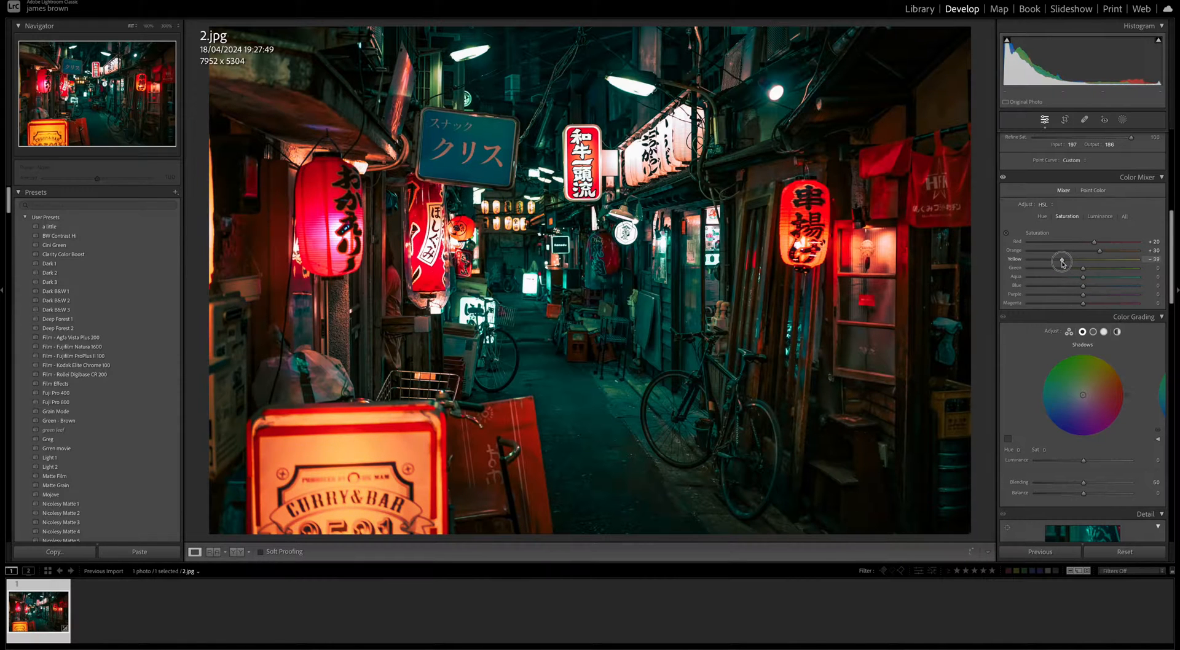
pyautogui.moveTo(1063, 262); pyautogui.dragTo(1061, 262)
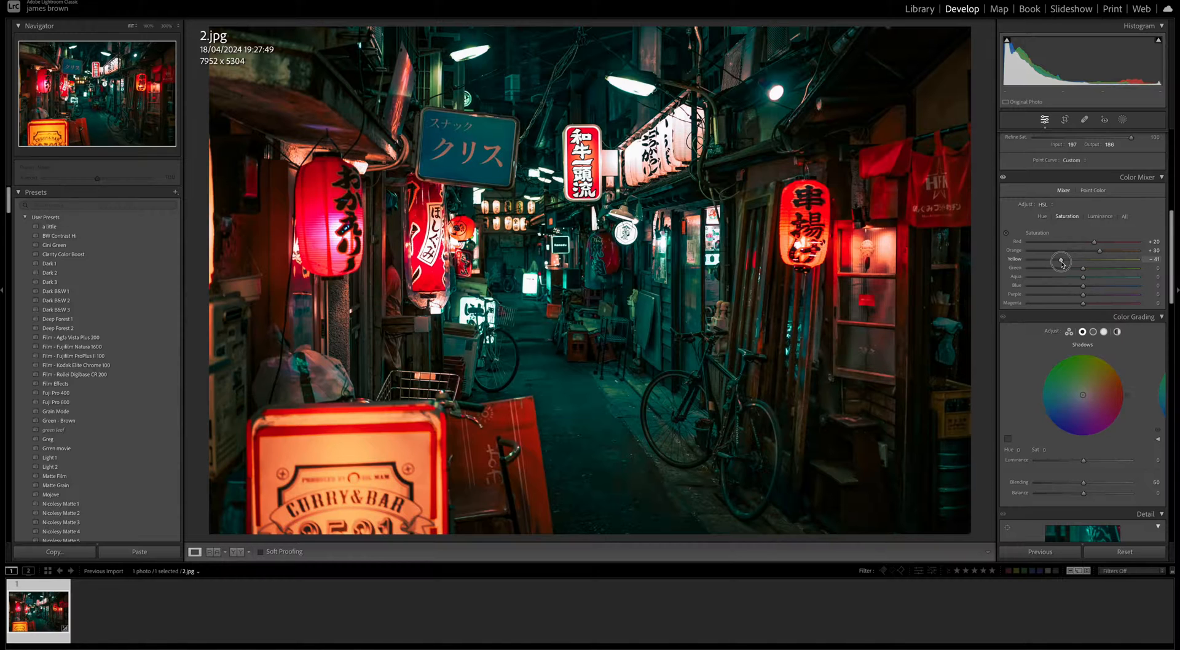
pyautogui.moveTo(1062, 263); pyautogui.dragTo(1057, 262)
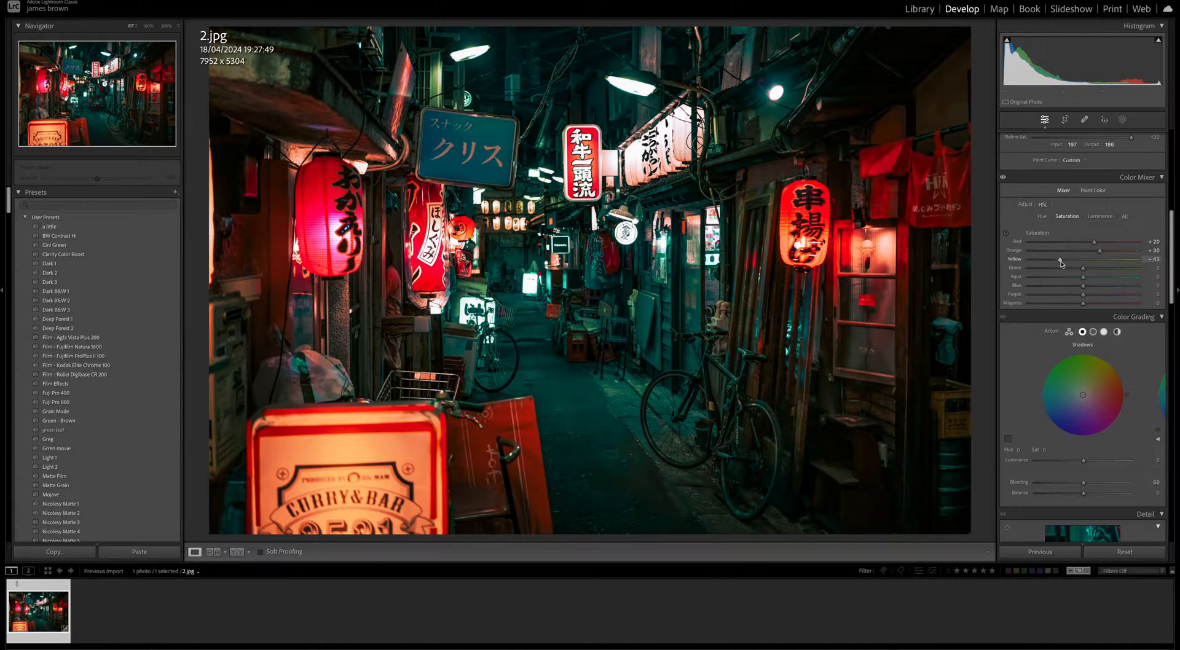
pyautogui.moveTo(1061, 264); pyautogui.dragTo(1082, 263)
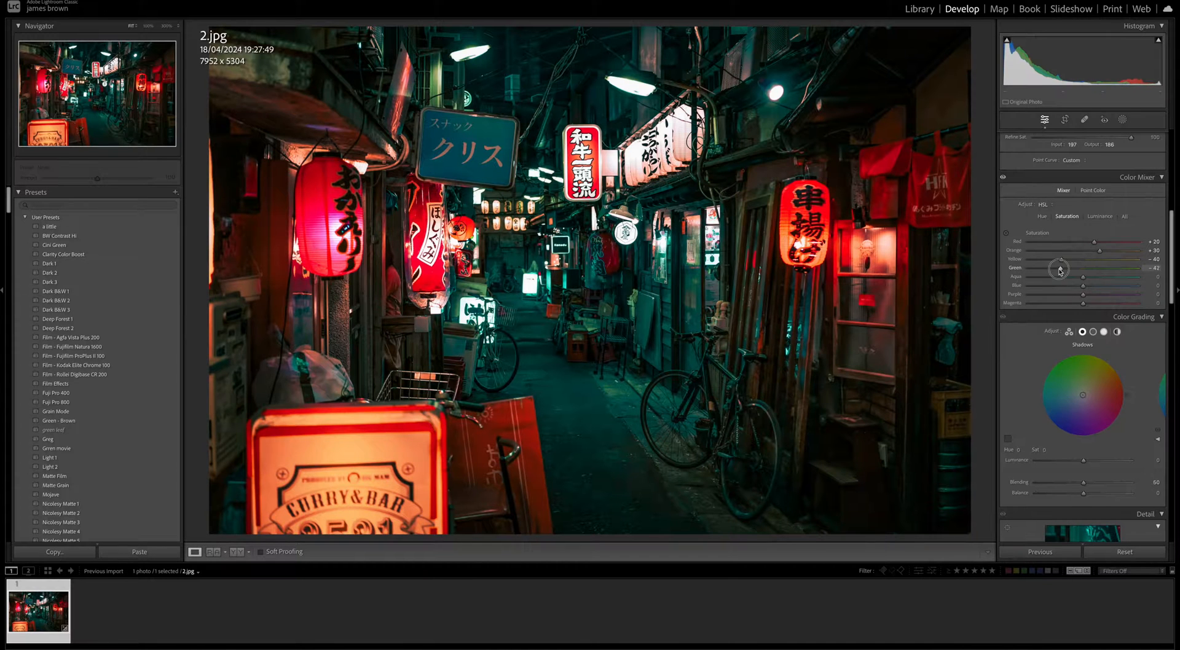
# Step: Desaturate Green -60, Aqua -61, Blue -60, and Purple and Magenta -40
pyautogui.moveTo(1059, 268); pyautogui.dragTo(1045, 268)
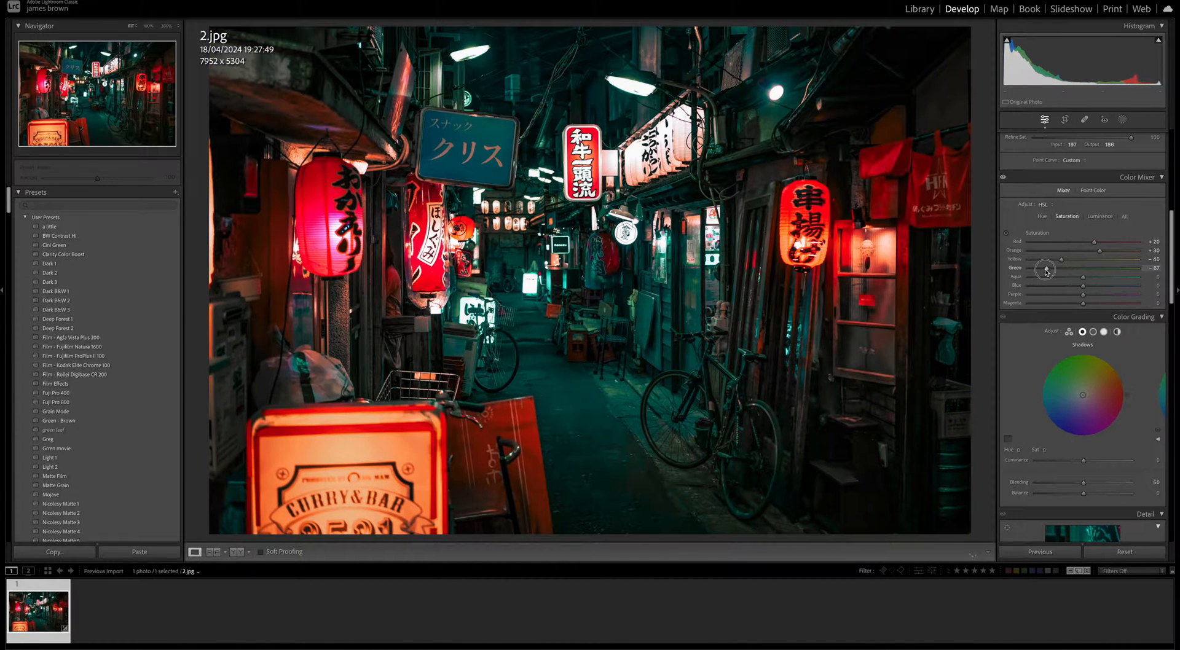
pyautogui.moveTo(1045, 268); pyautogui.dragTo(1048, 268)
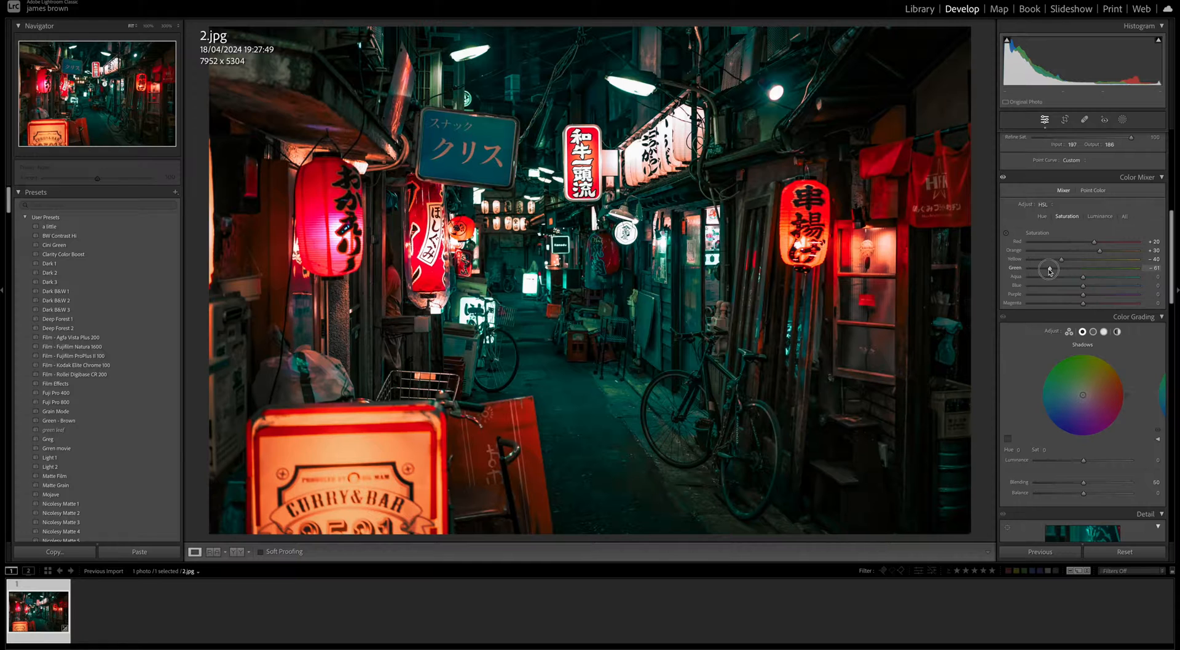
pyautogui.moveTo(1048, 270); pyautogui.dragTo(1051, 271)
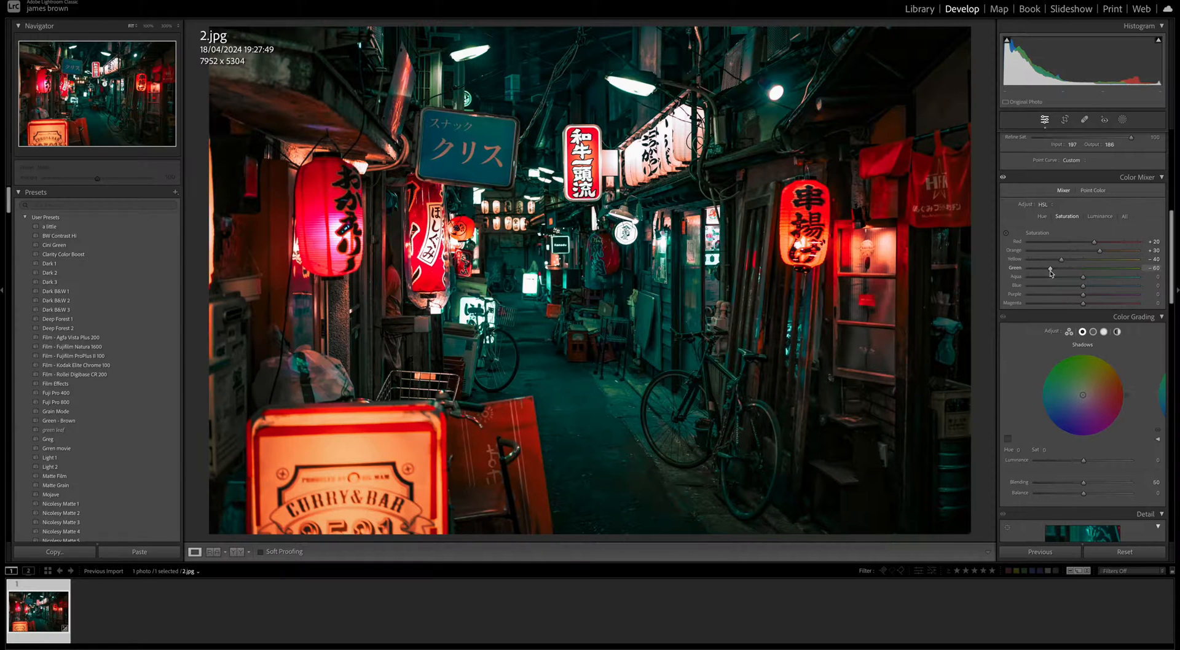
pyautogui.moveTo(1083, 277); pyautogui.dragTo(1053, 277)
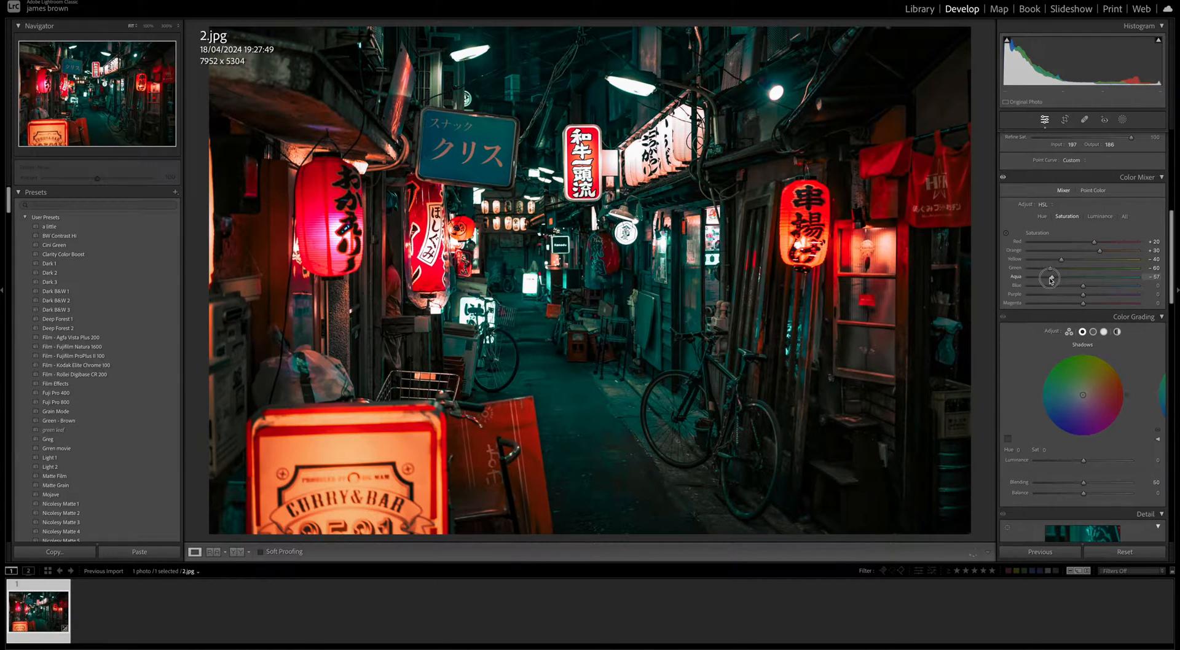
pyautogui.moveTo(1051, 279); pyautogui.dragTo(1048, 280)
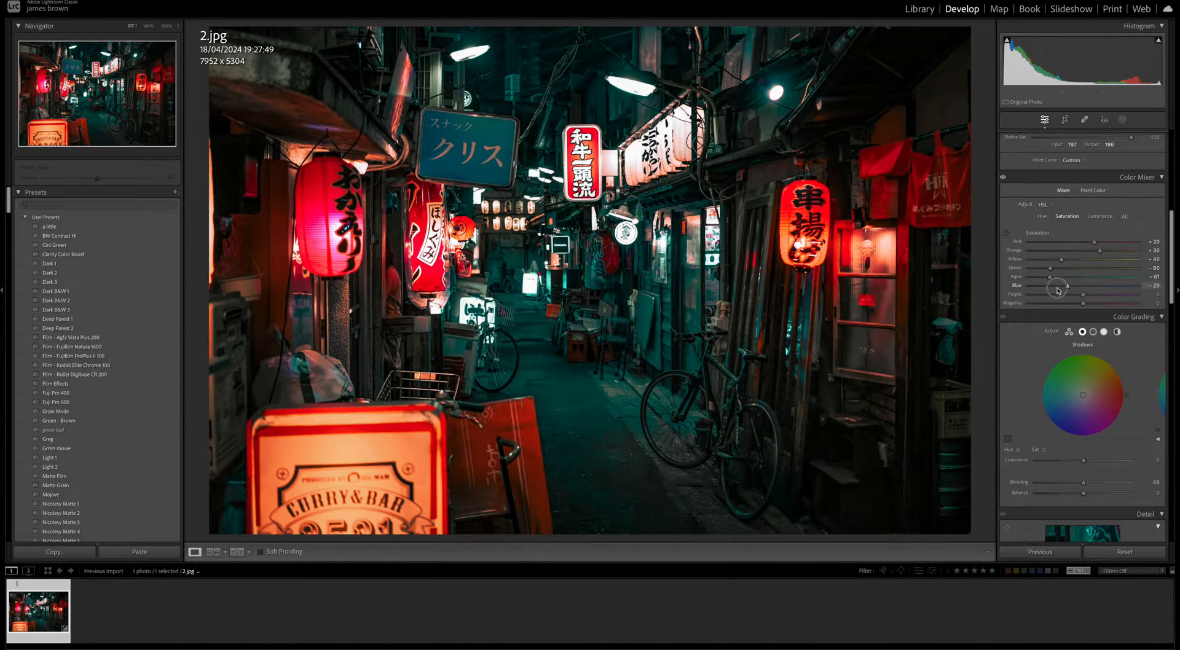
pyautogui.moveTo(1057, 290); pyautogui.dragTo(1049, 290)
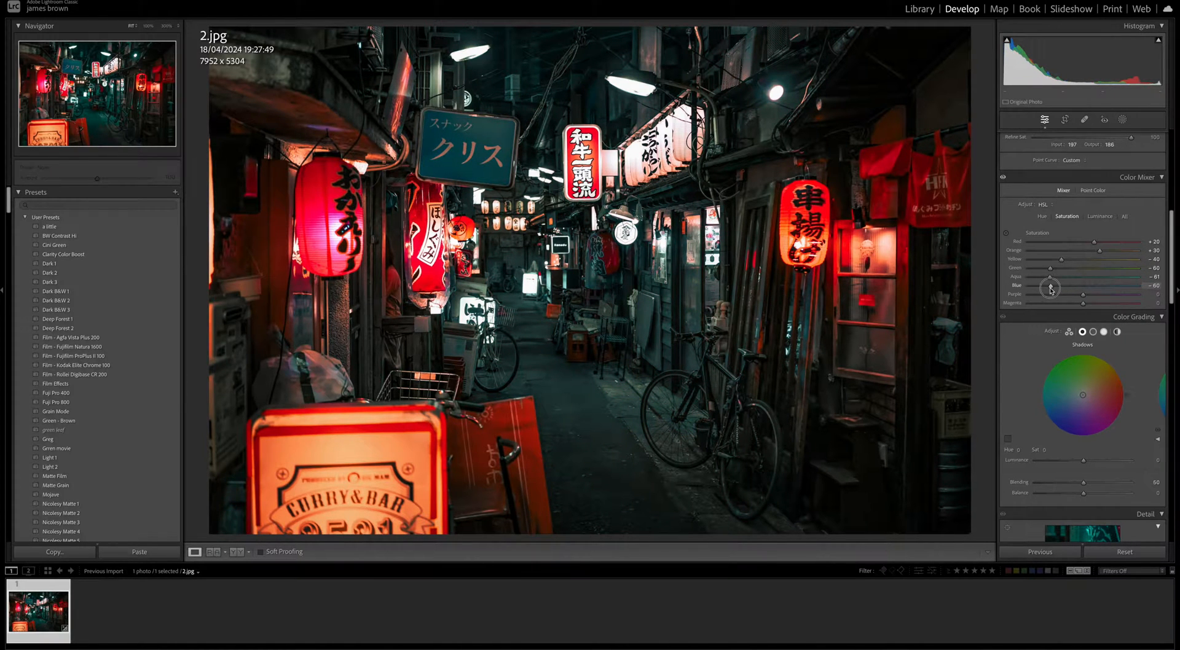
pyautogui.moveTo(1082, 294); pyautogui.dragTo(1061, 294)
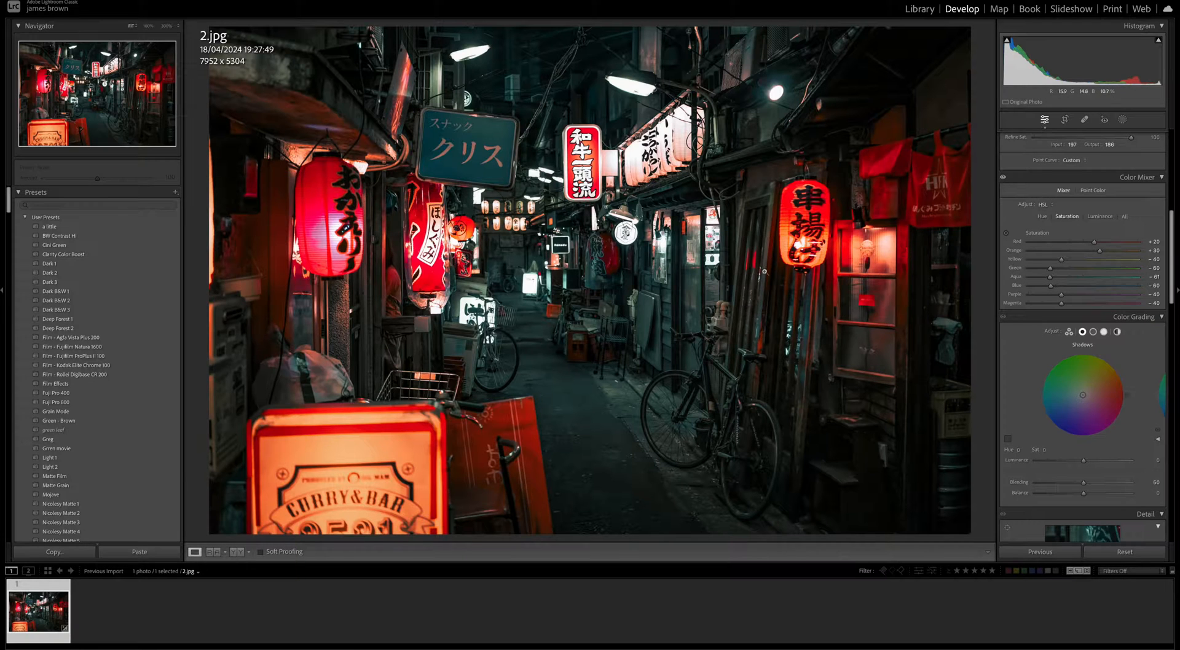
pyautogui.moveTo(664, 475)
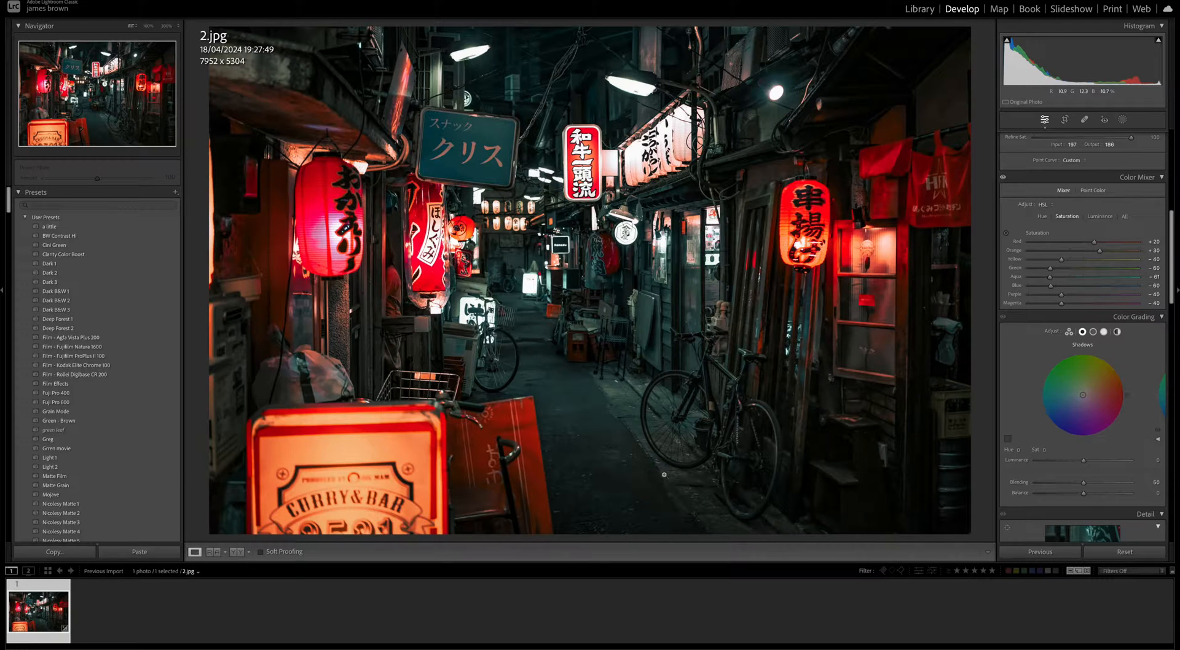
pyautogui.click(1099, 216)
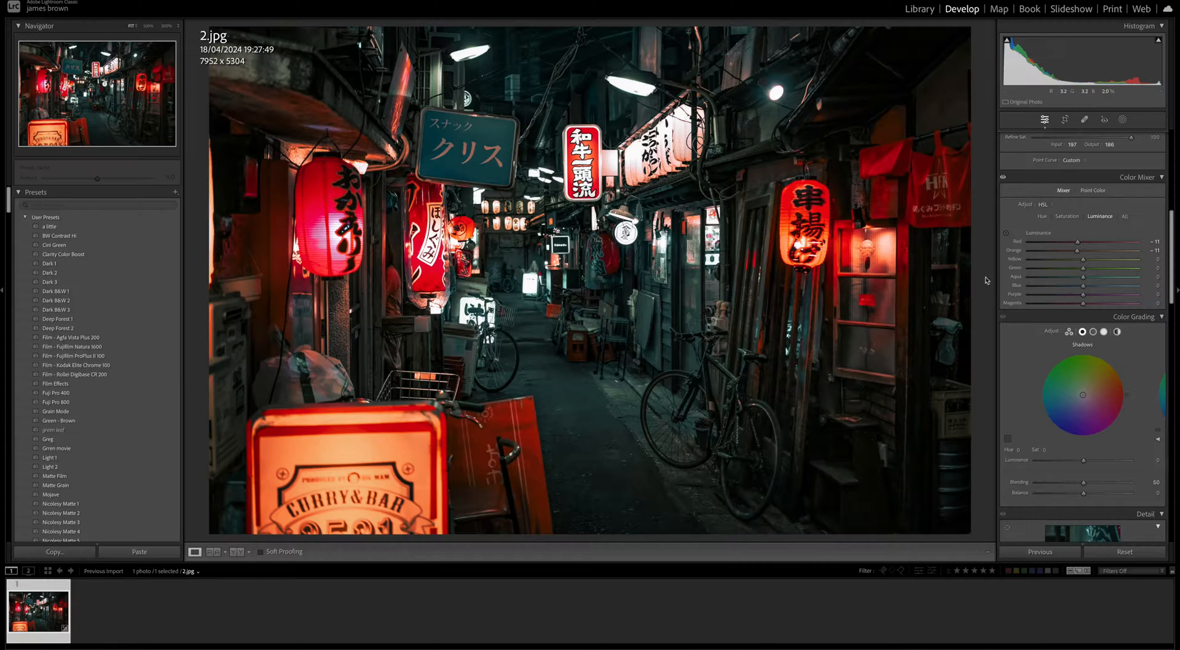
# Step: Lower Red and Orange luminance to about -11
pyautogui.click(1137, 177)
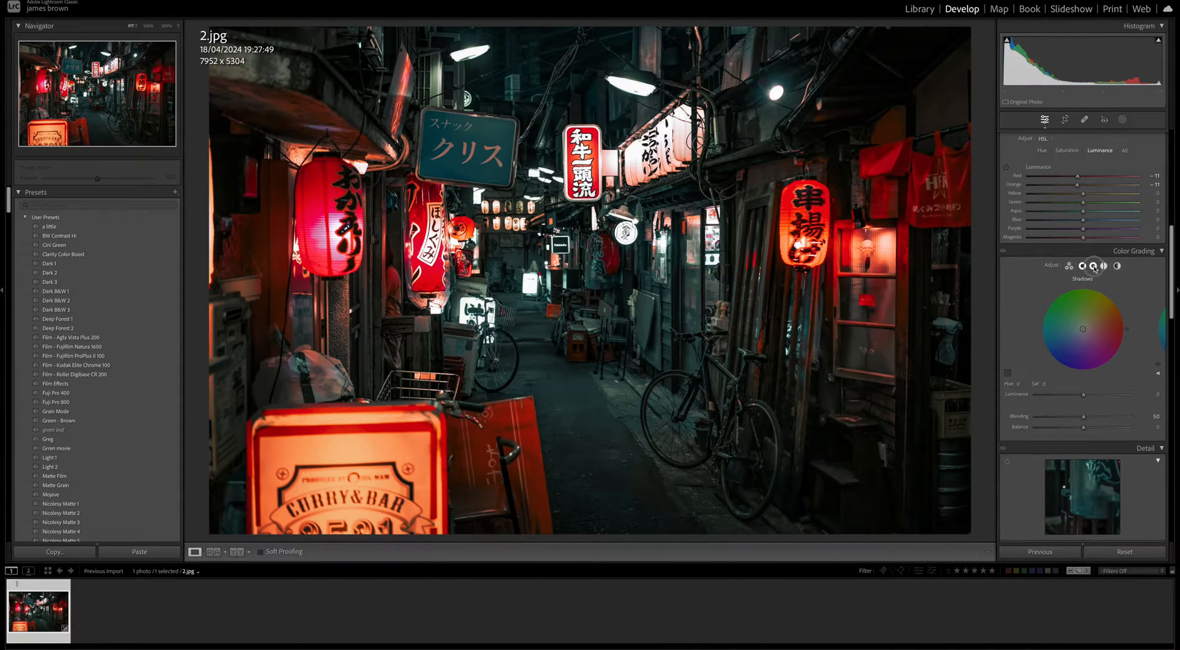
# Step: Grade the shadows at hue 40, saturation 30, luminance -20, with Blending at 100
pyautogui.click(1116, 266)
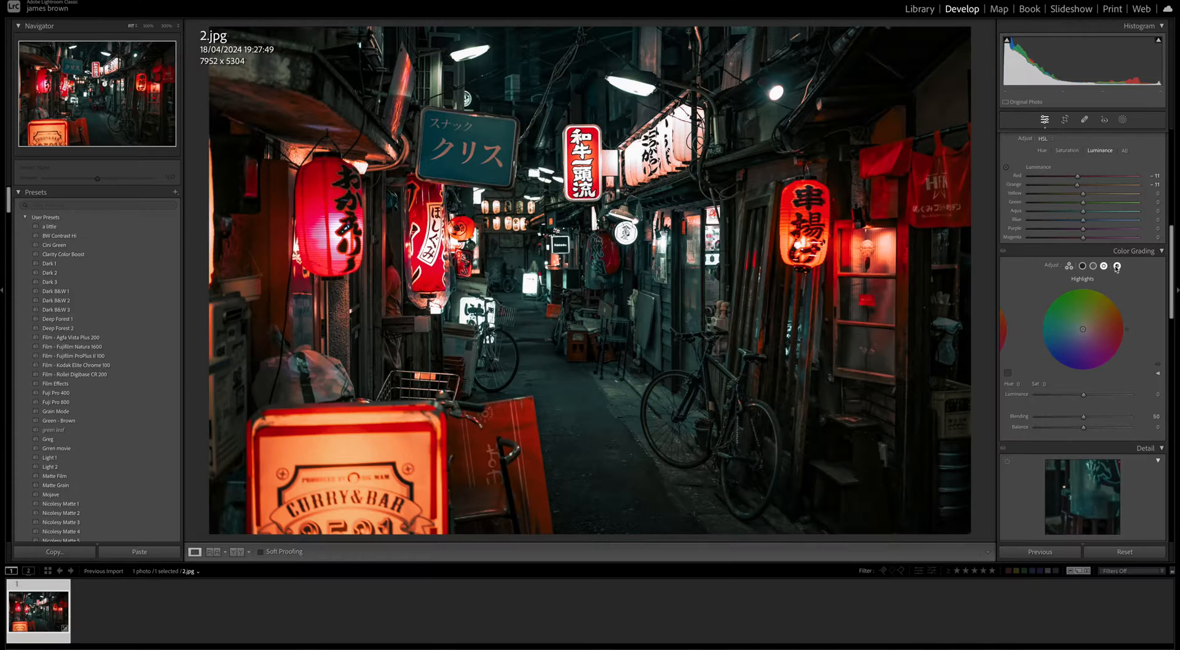
pyautogui.click(1116, 266)
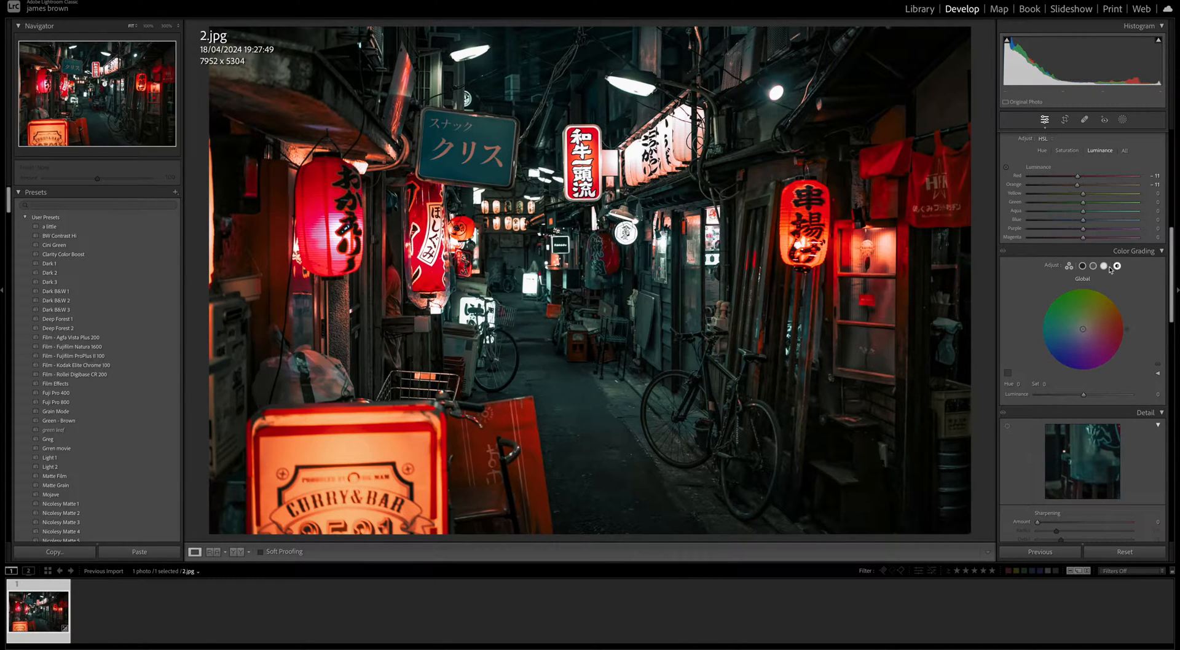
pyautogui.click(1093, 266)
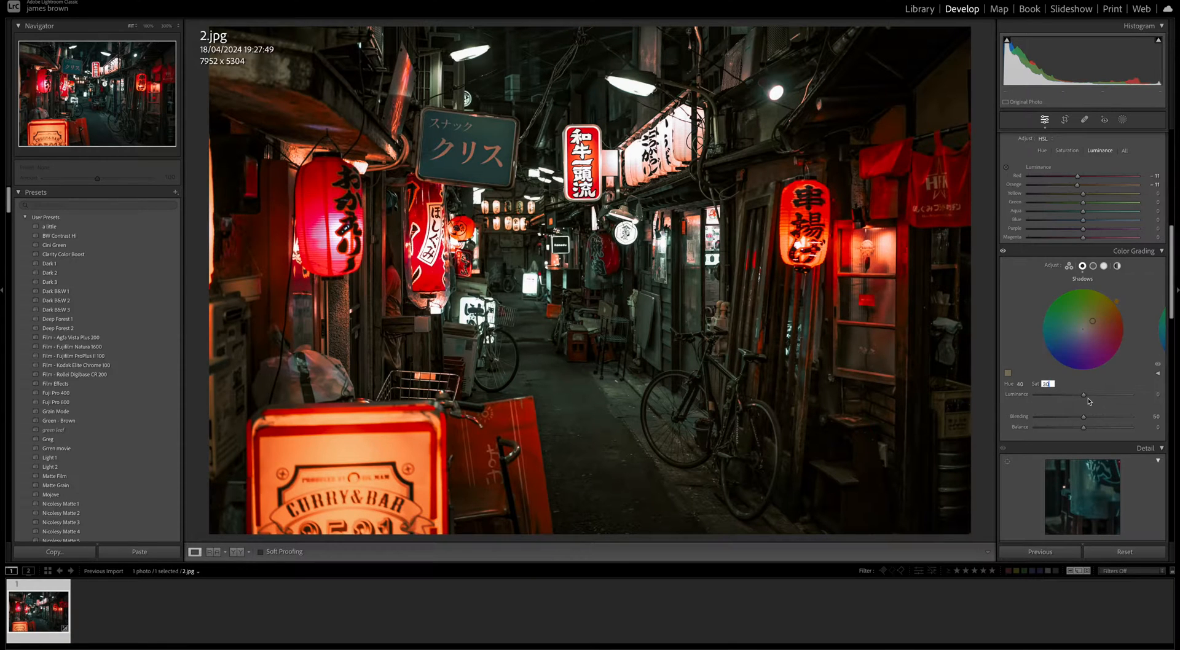
pyautogui.moveTo(1083, 395); pyautogui.dragTo(1095, 395)
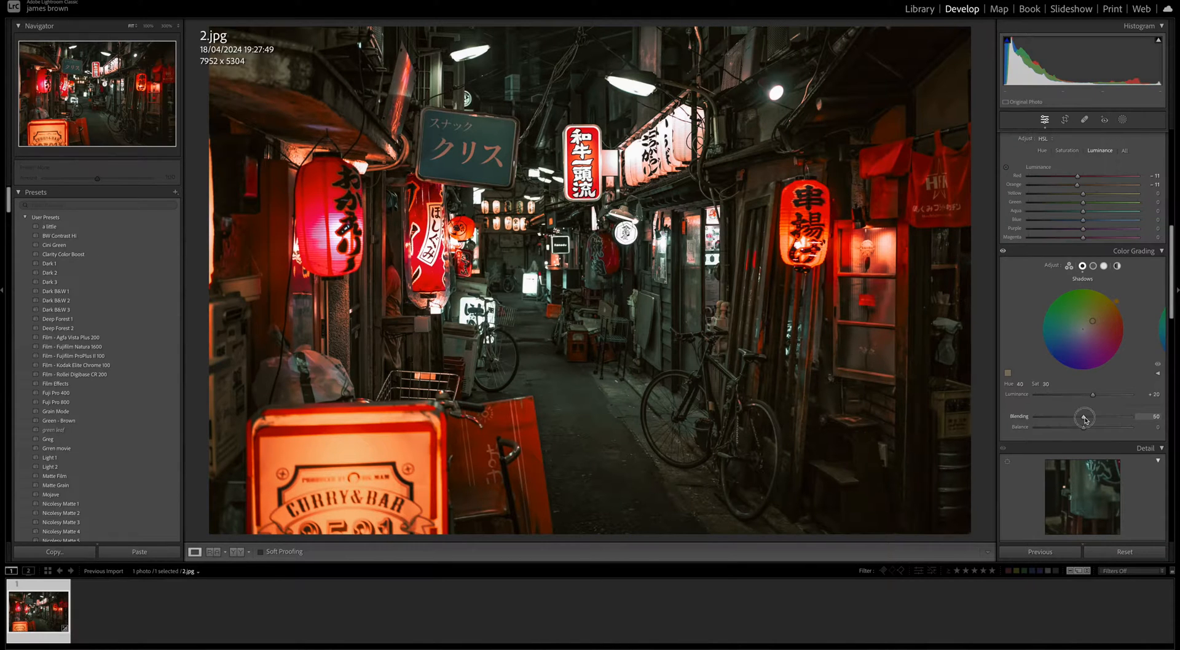
pyautogui.moveTo(1085, 418); pyautogui.dragTo(1121, 418)
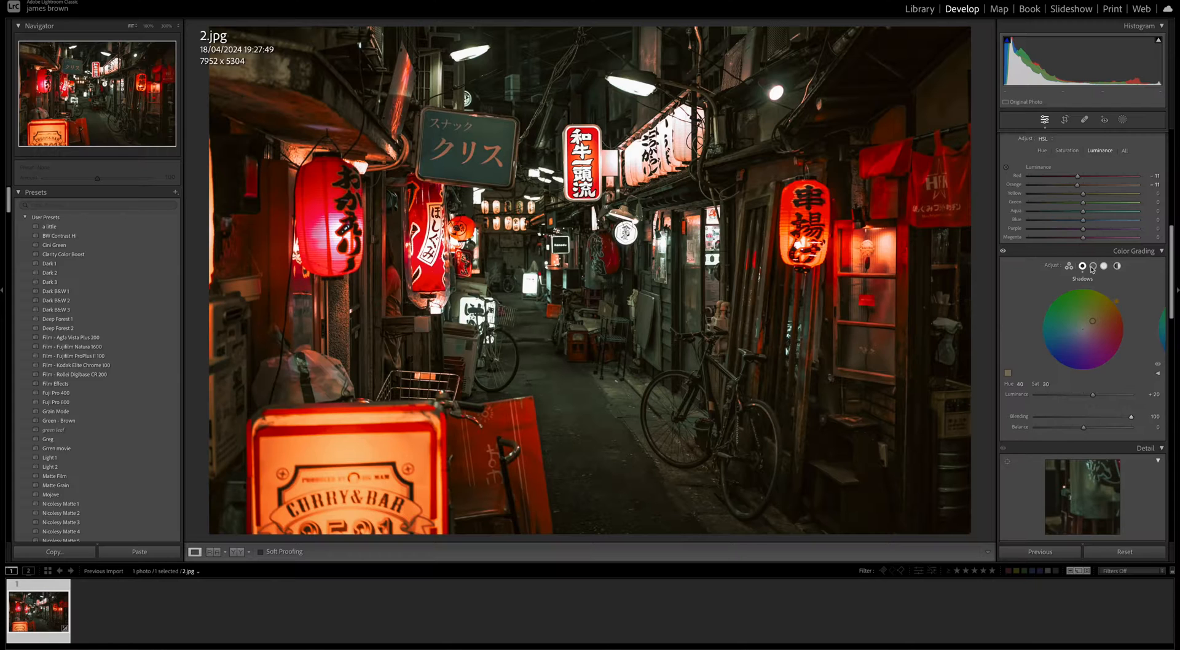
# Step: Tint the midtones teal-green at hue 175 and warm the highlights orange at hue 40
pyautogui.click(1093, 265)
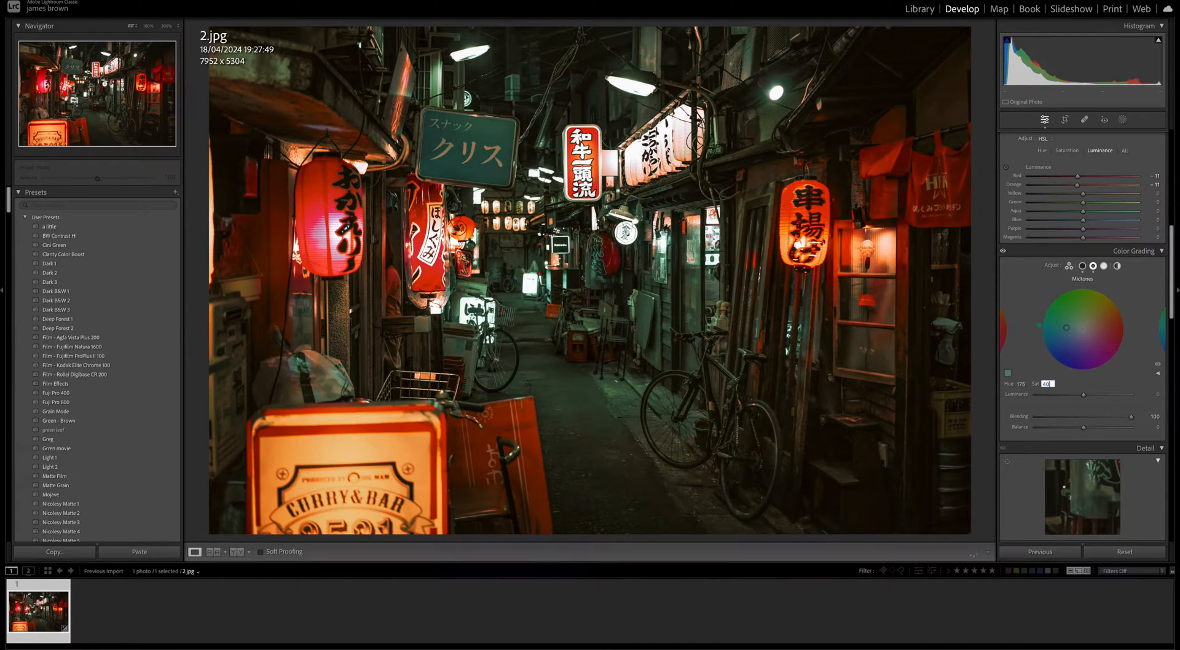
pyautogui.click(1103, 266)
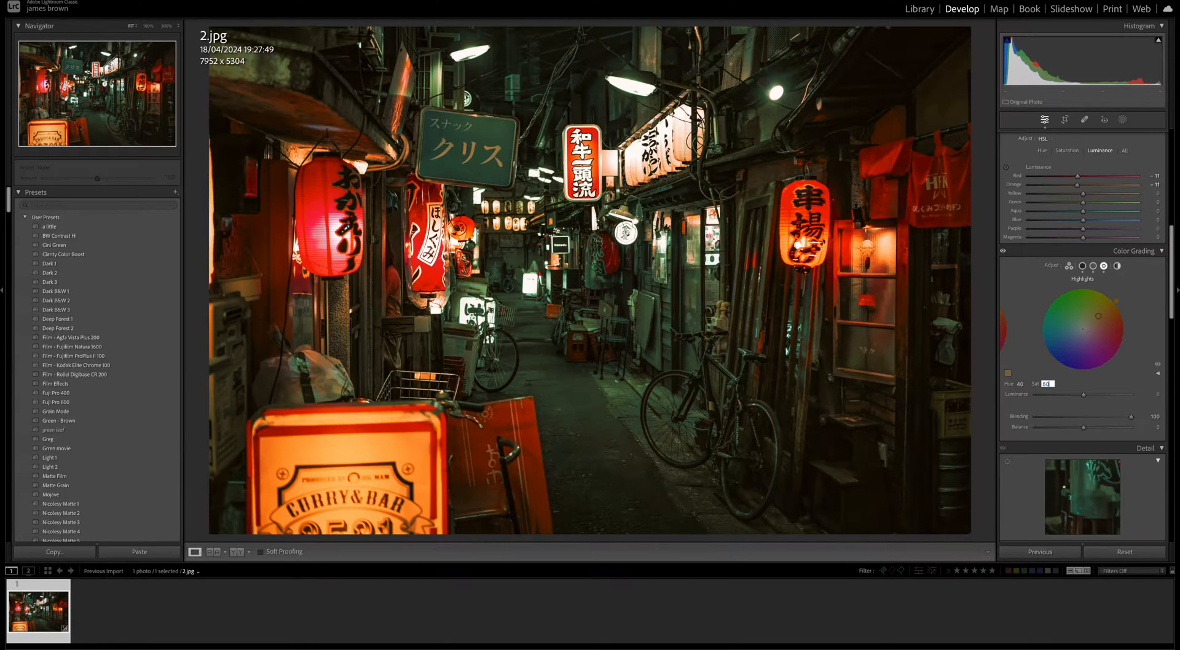
pyautogui.click(1117, 265)
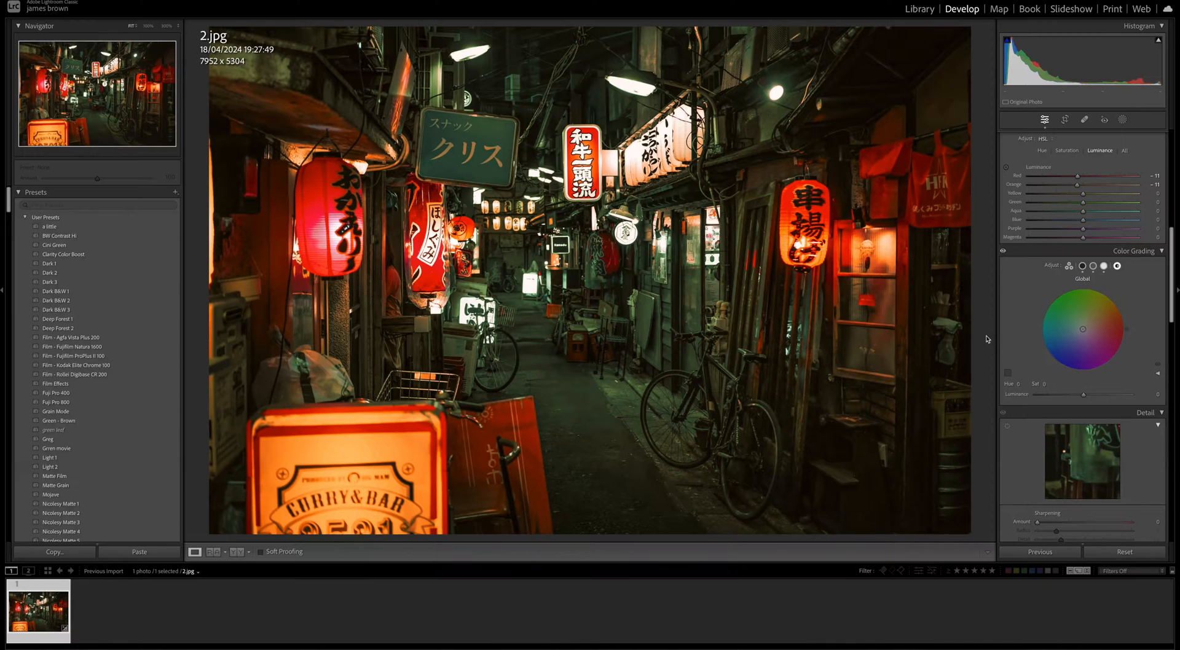
pyautogui.moveTo(998, 276)
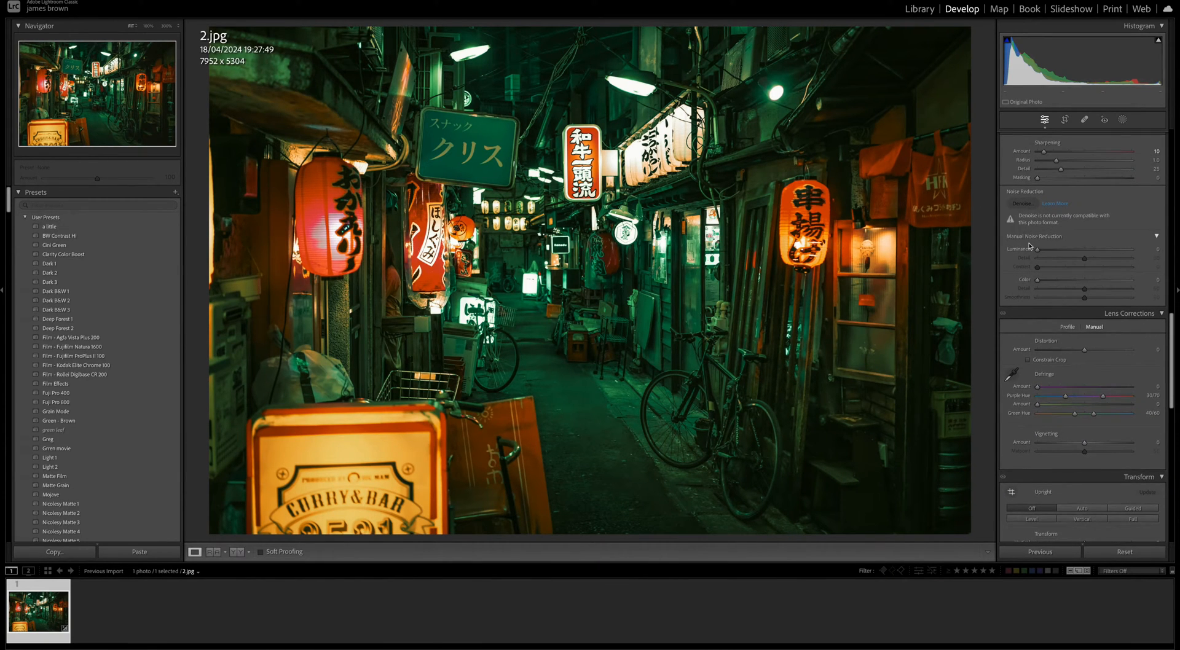
# Step: Set luminance noise reduction to 20, adjust colour noise, and show the Before & After view
pyautogui.moveTo(1037, 249); pyautogui.dragTo(1042, 249)
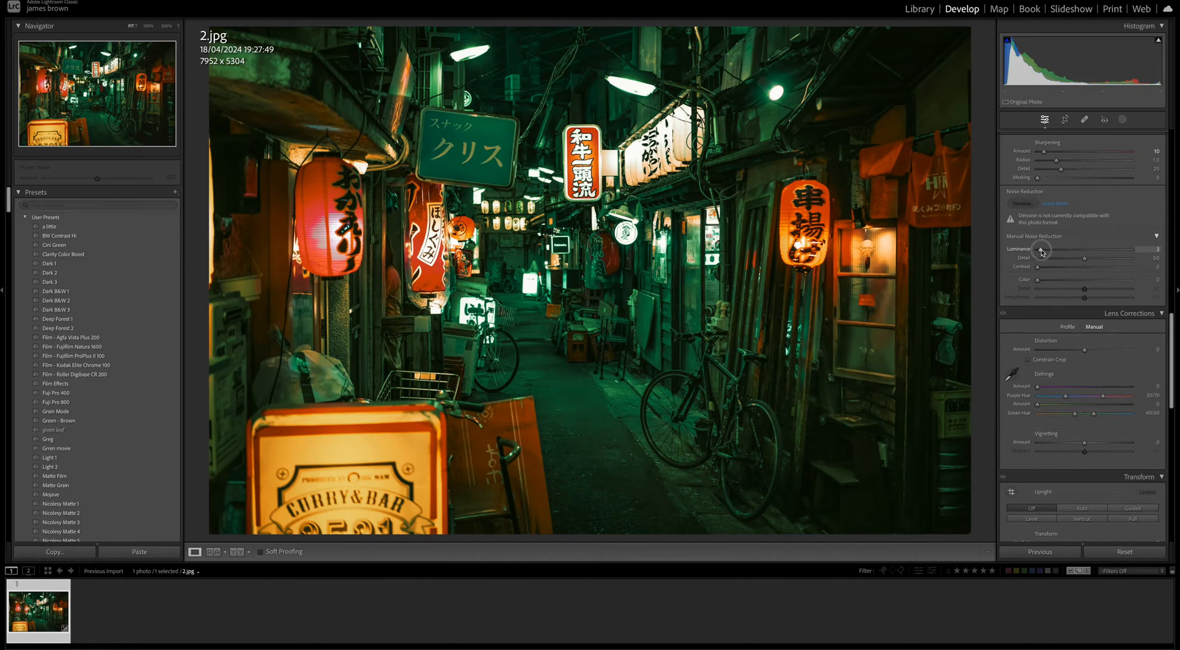
pyautogui.moveTo(1043, 251); pyautogui.dragTo(1055, 251)
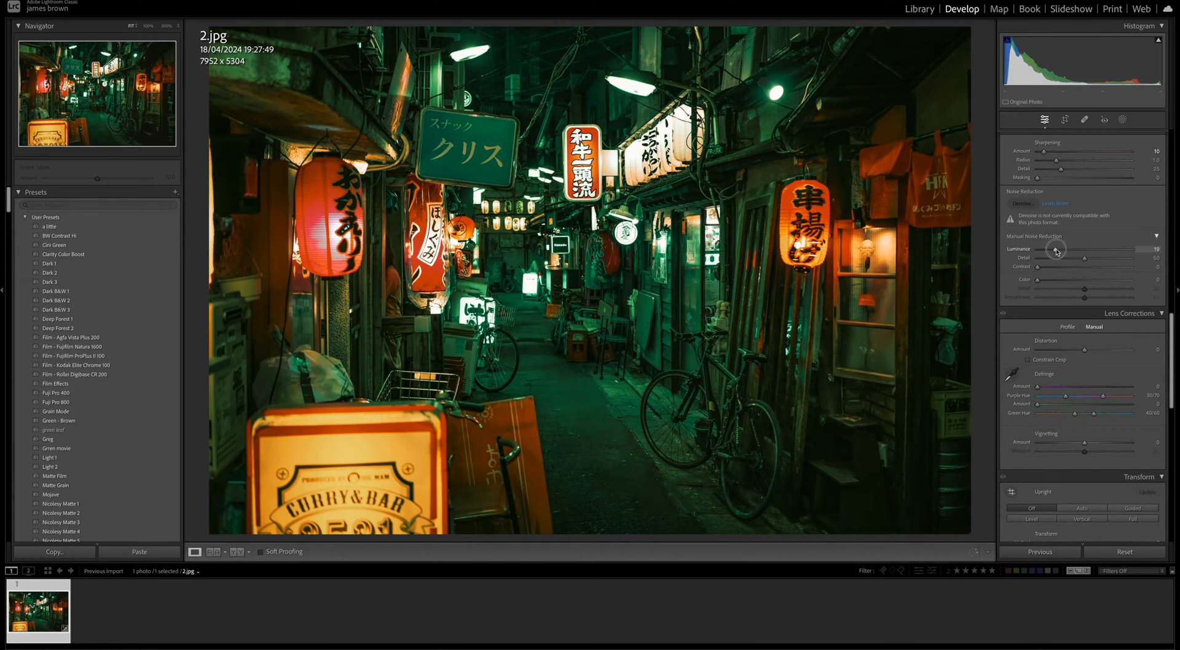
pyautogui.moveTo(1055, 249); pyautogui.dragTo(1059, 249)
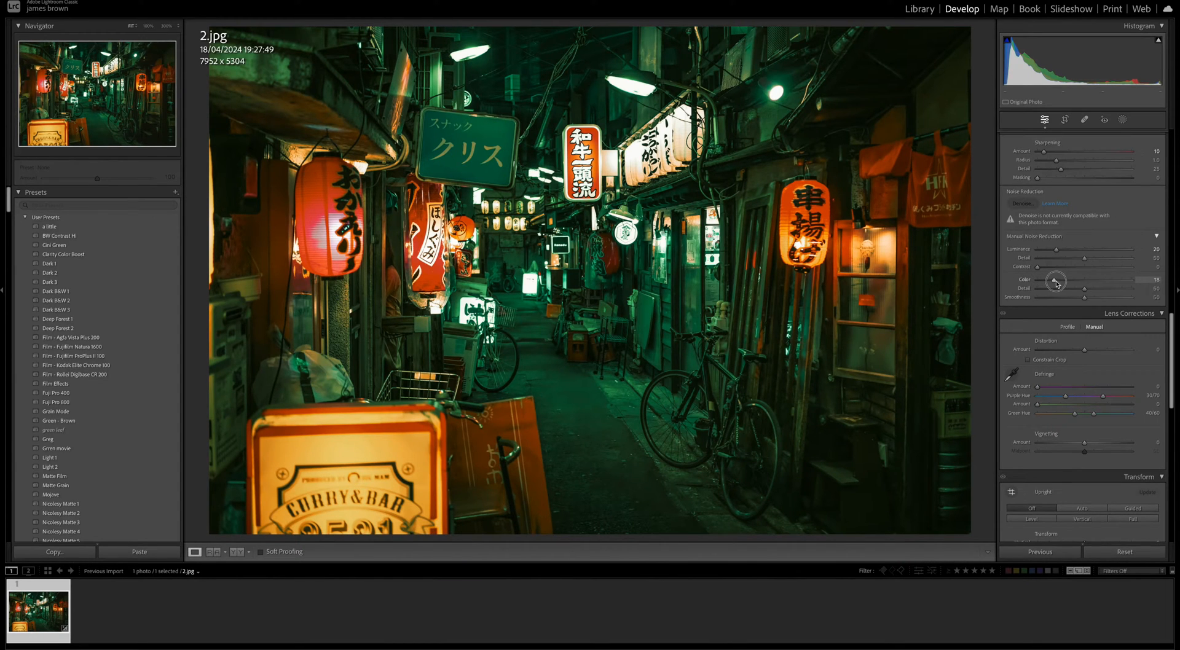
pyautogui.moveTo(1051, 288); pyautogui.dragTo(1057, 287)
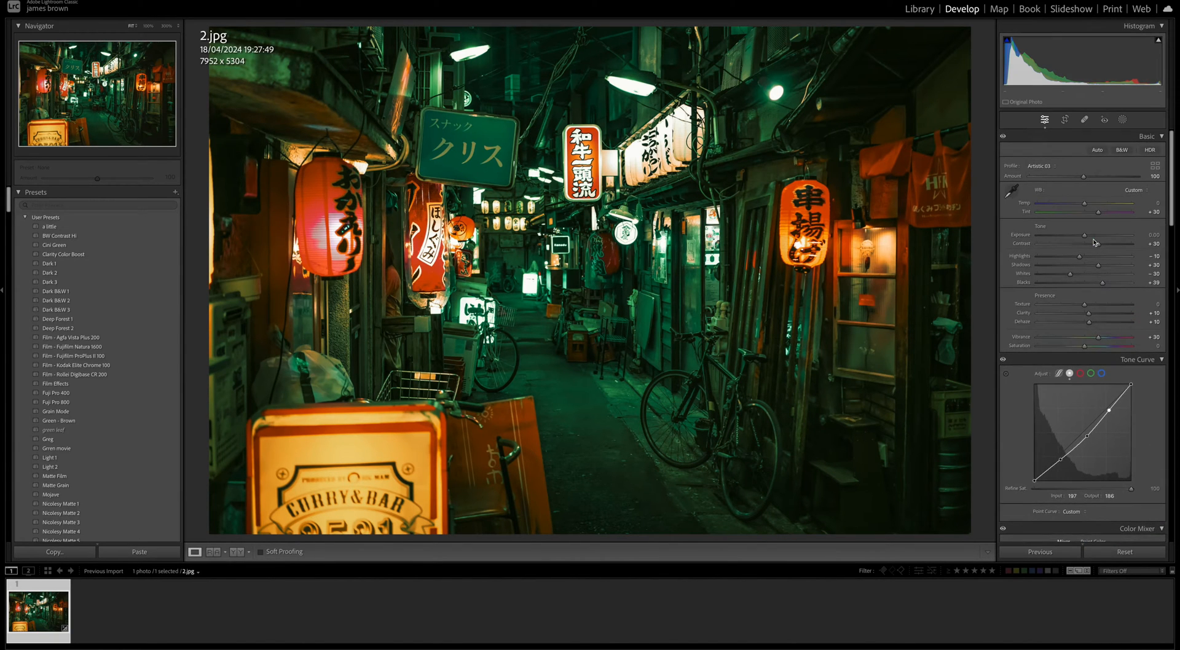
pyautogui.click(215, 552)
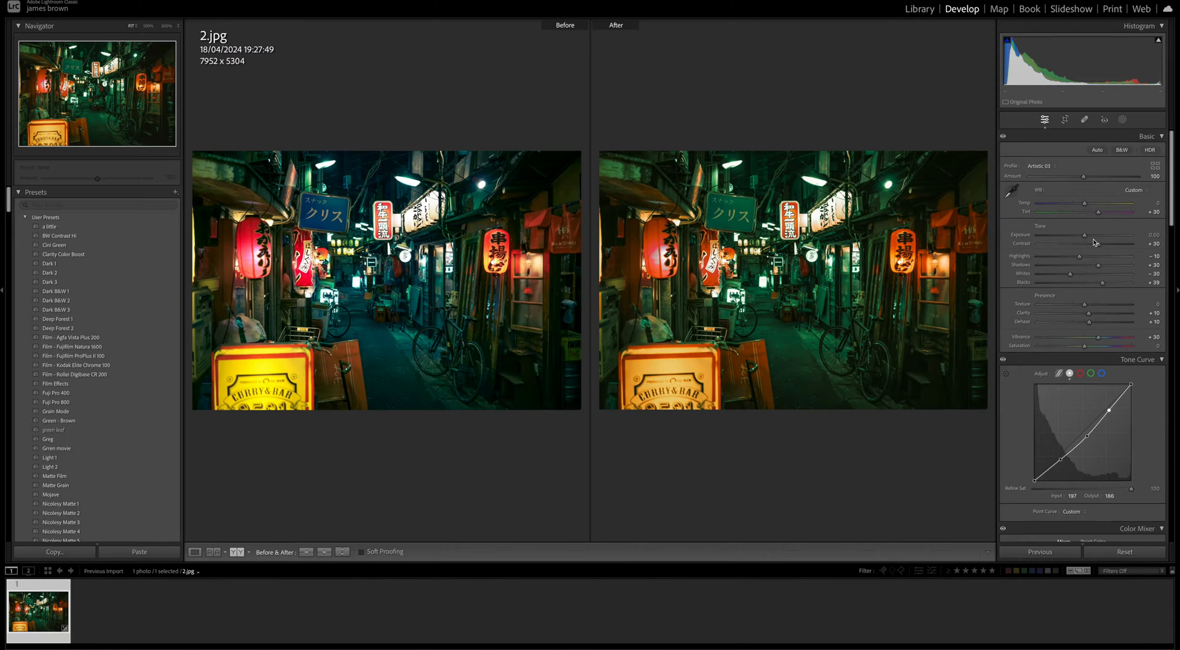